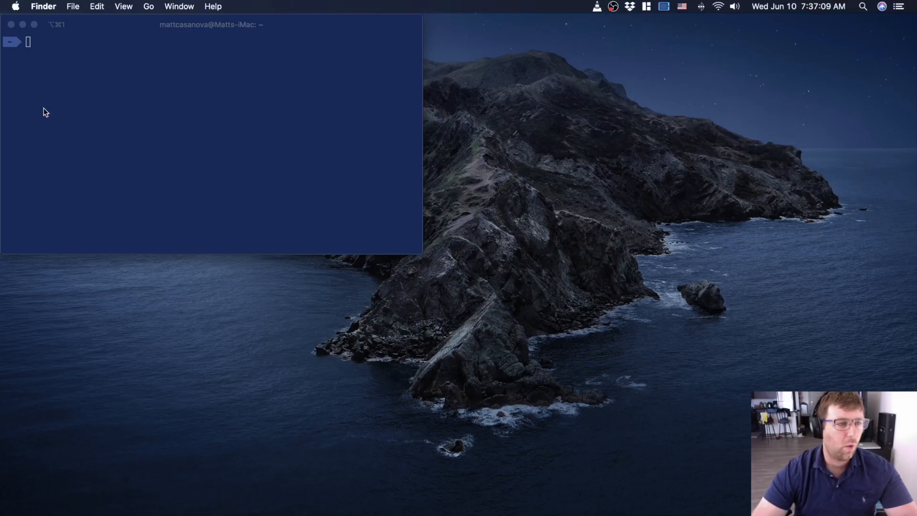
{"action": "mouse_move", "coordinate": [280, 128]}
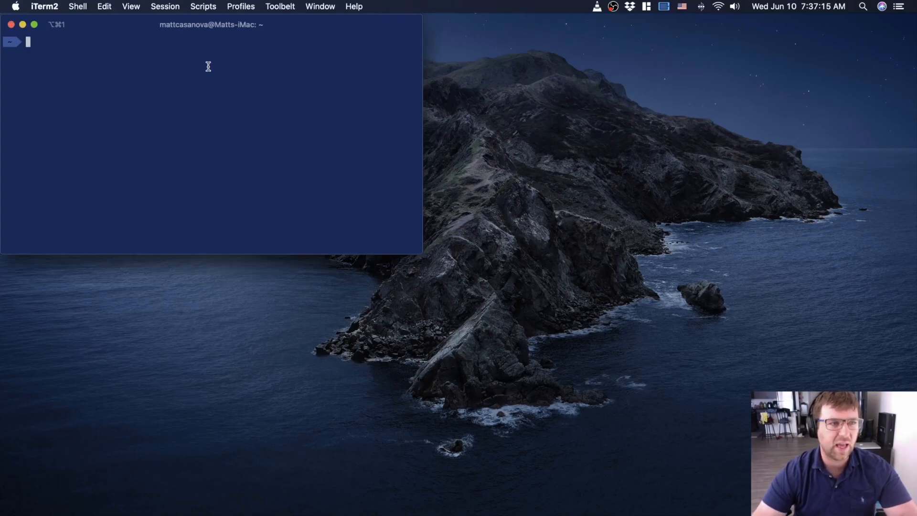
{"action": "mouse_move", "coordinate": [233, 70]}
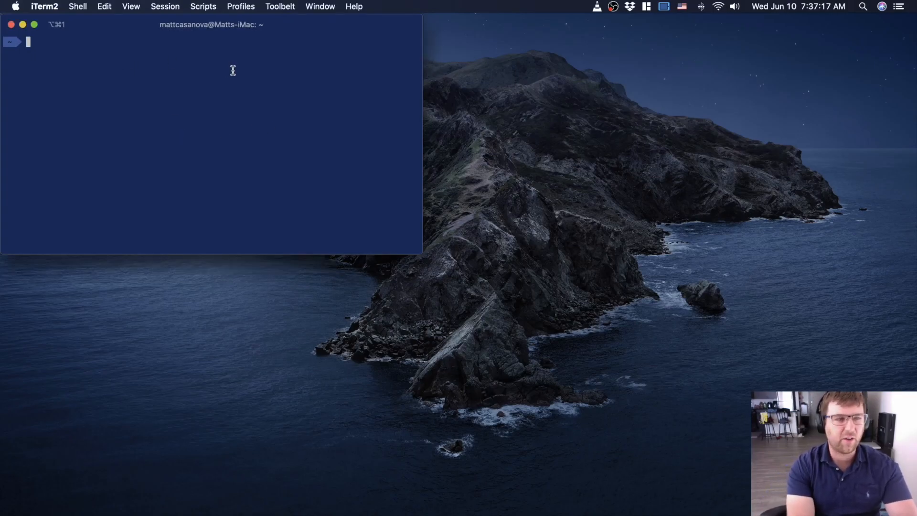
Run a nonsense command to show an error, then open Spotlight search
{"action": "type", "text": "jksaDJFKLAJSDFLKJASDLKFJALSKDJFL"}
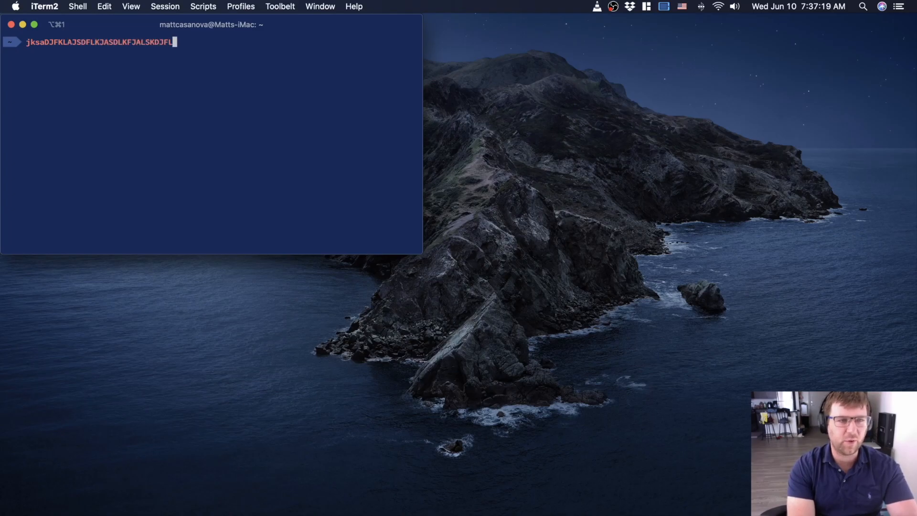
{"action": "key", "text": "Return"}
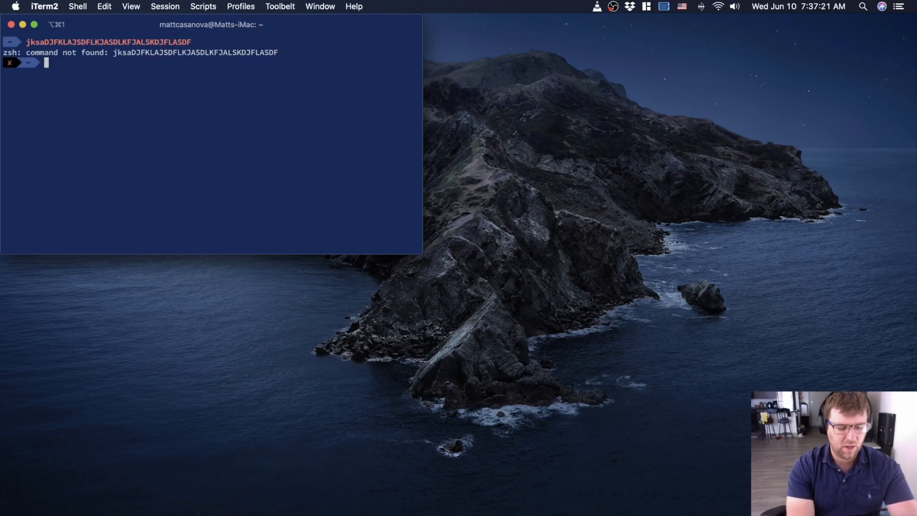
{"action": "type", "text": "c"}
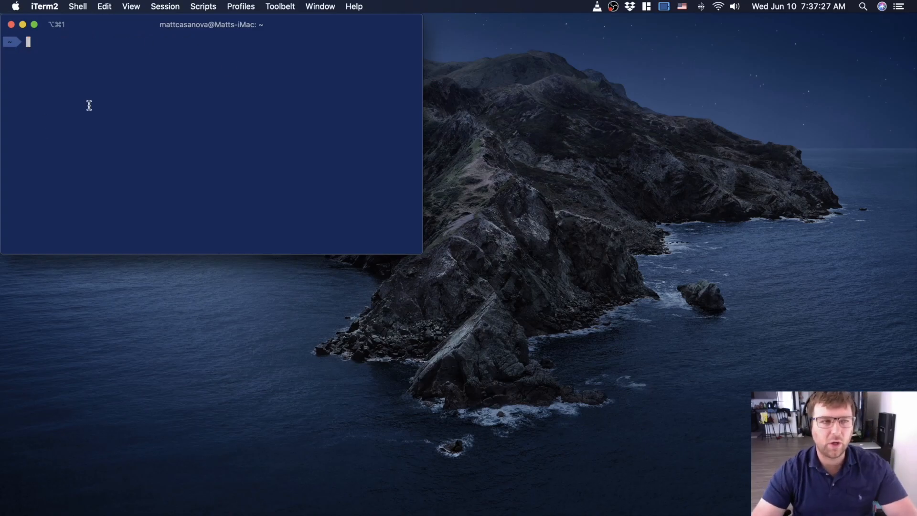
{"action": "mouse_move", "coordinate": [176, 119]}
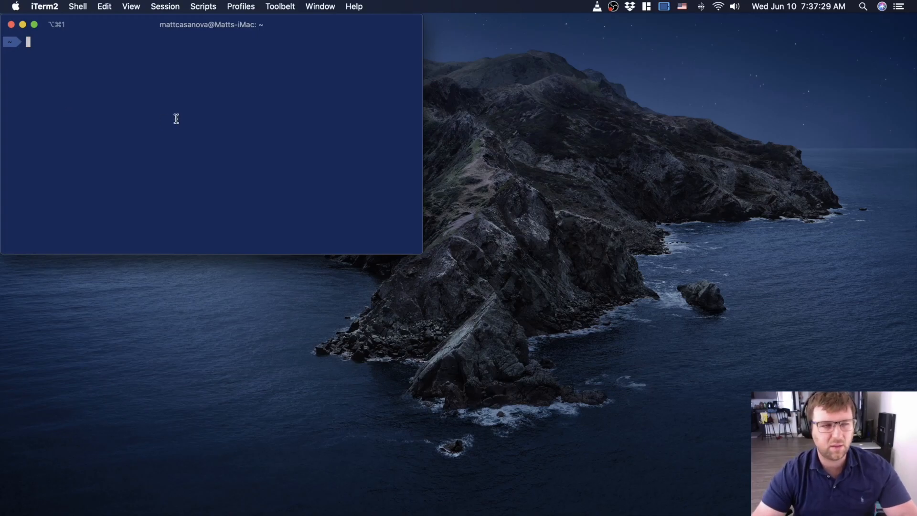
{"action": "mouse_move", "coordinate": [92, 88]}
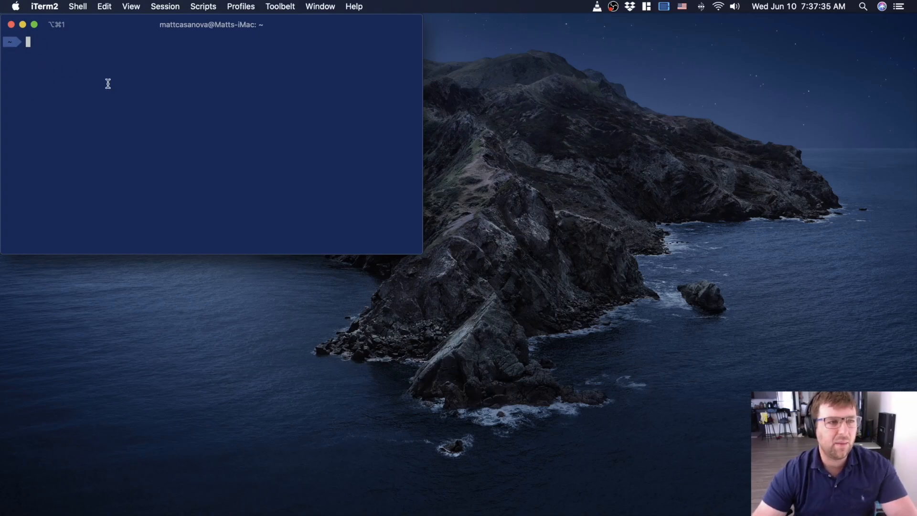
{"action": "mouse_move", "coordinate": [80, 58]}
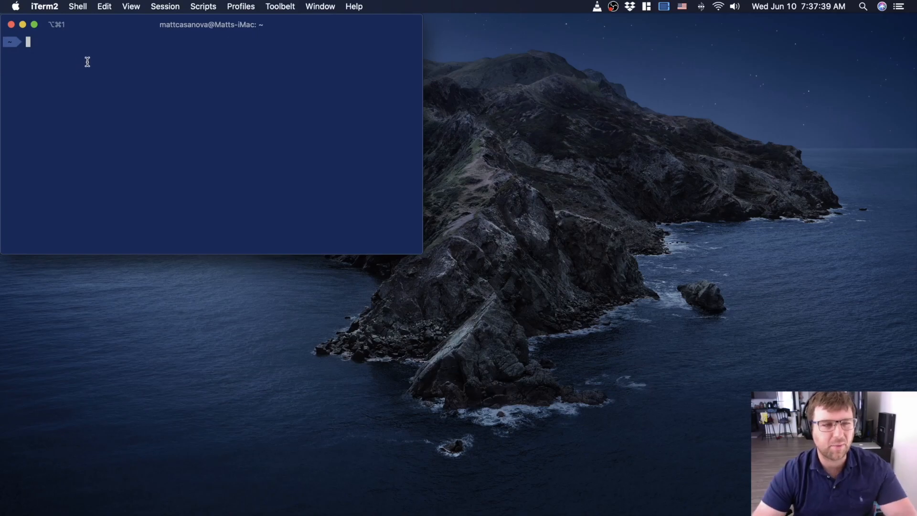
{"action": "mouse_move", "coordinate": [63, 93]}
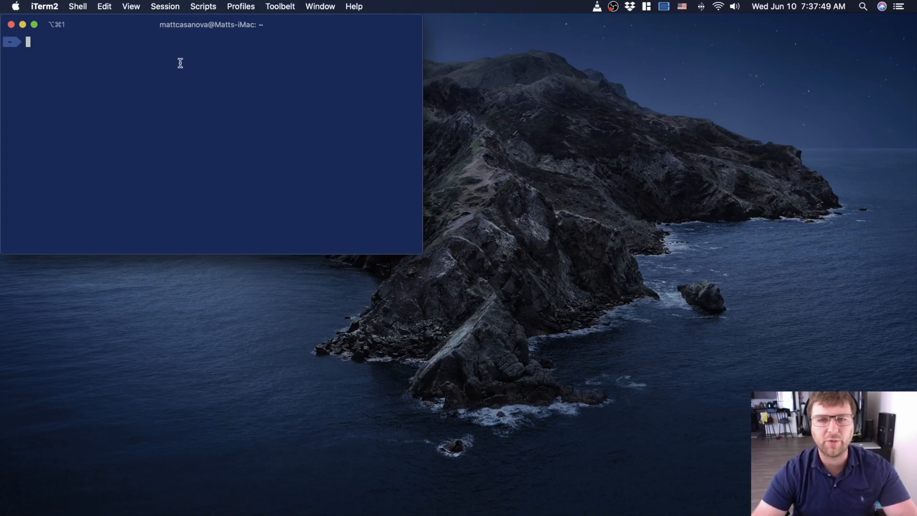
{"action": "mouse_move", "coordinate": [221, 141]}
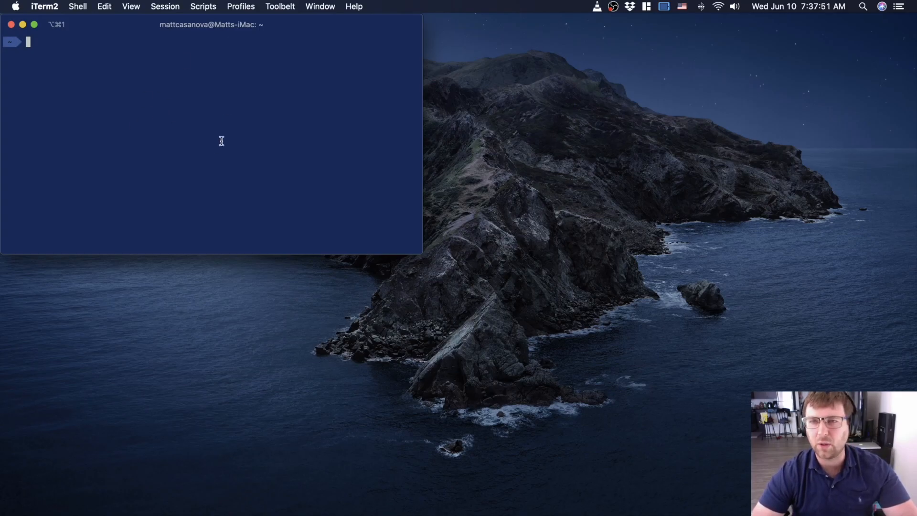
{"action": "mouse_move", "coordinate": [70, 91]}
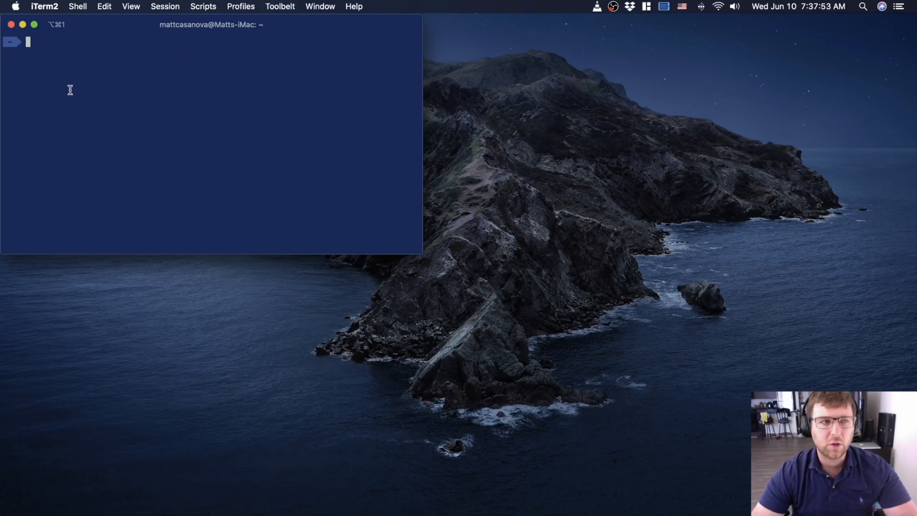
{"action": "mouse_move", "coordinate": [99, 119]}
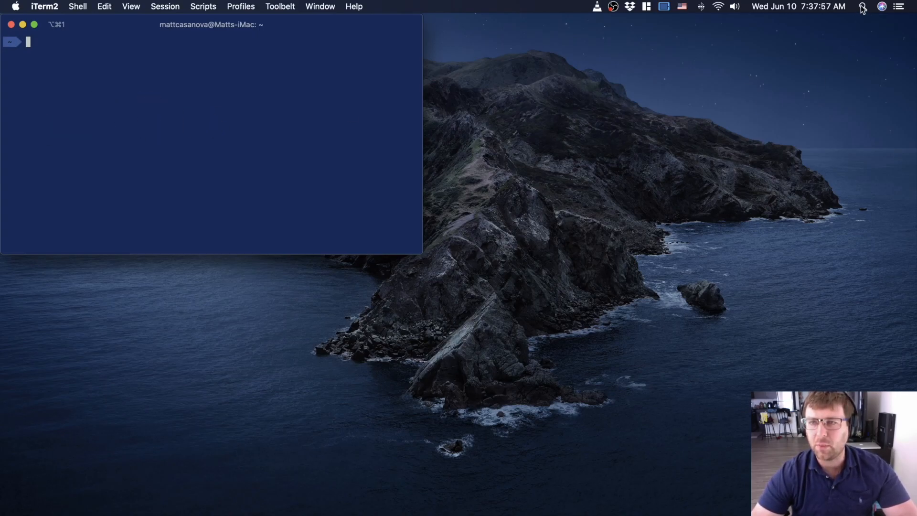
{"action": "left_click", "coordinate": [863, 6]}
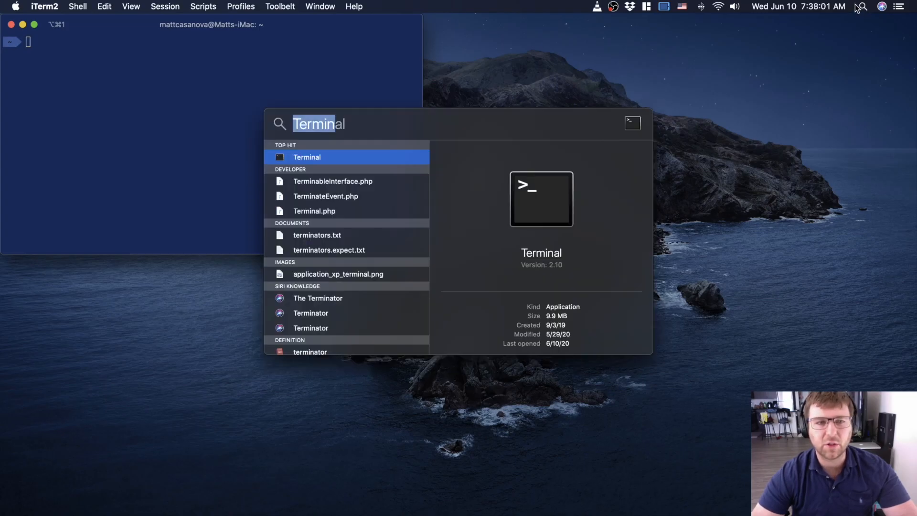
{"action": "mouse_move", "coordinate": [563, 196]}
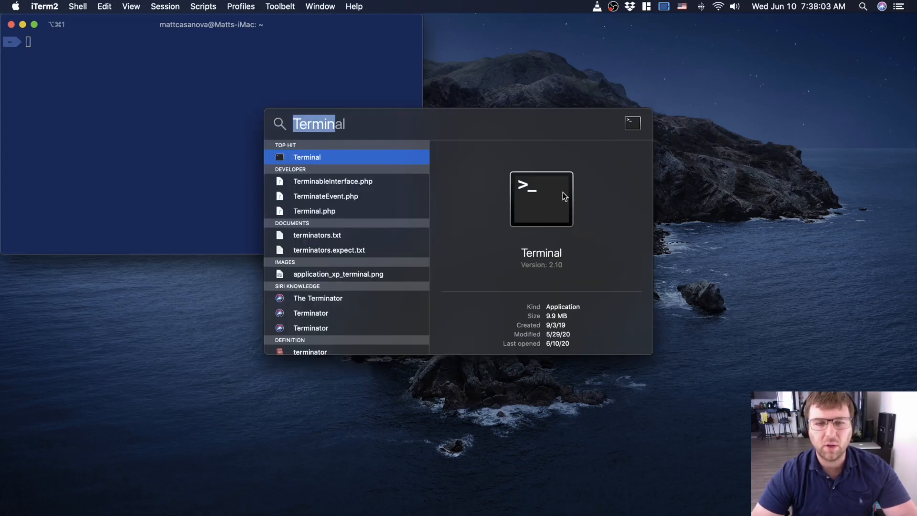
{"action": "mouse_move", "coordinate": [506, 148]}
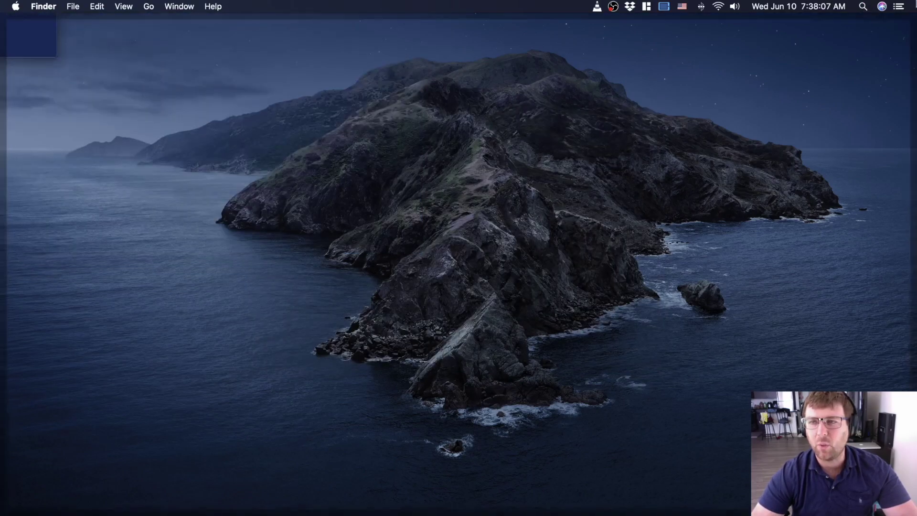
Launch Terminal and run git --version, which reports git version 2.25.2
{"action": "type", "text": "Terminal"}
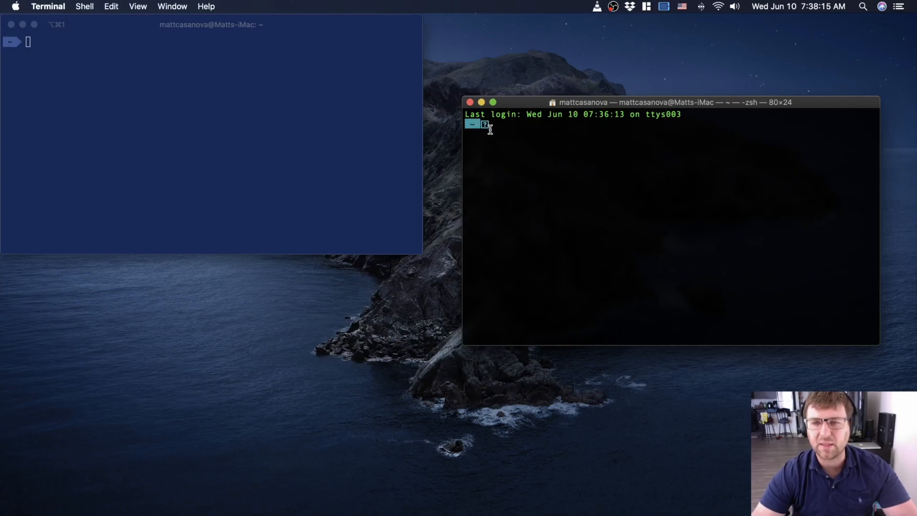
{"action": "mouse_move", "coordinate": [300, 164]}
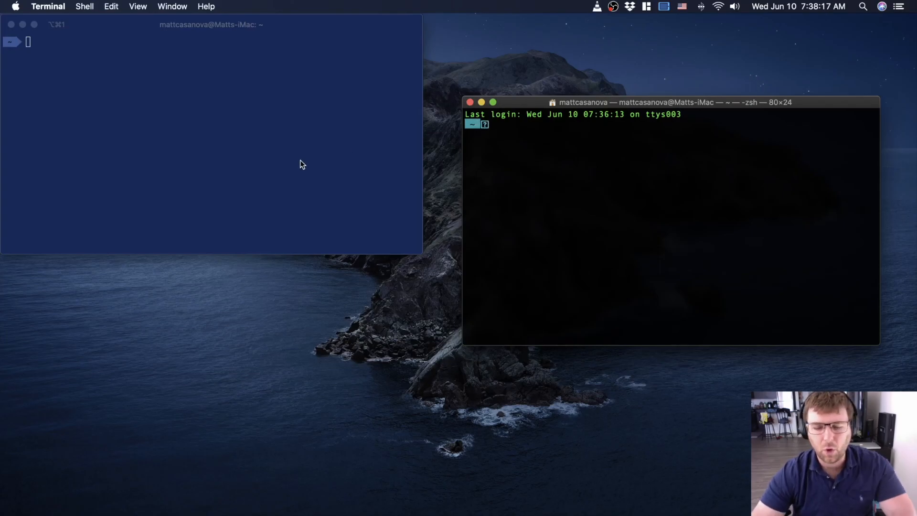
{"action": "mouse_move", "coordinate": [276, 248]}
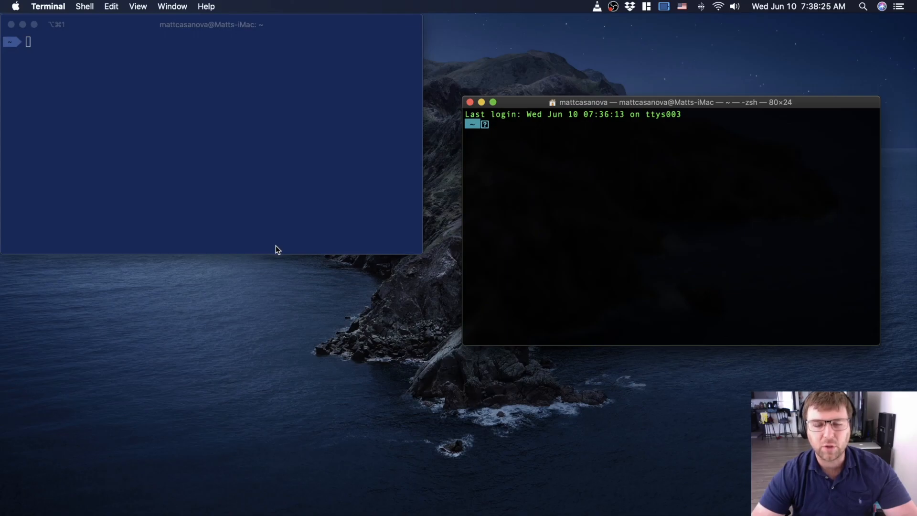
{"action": "mouse_move", "coordinate": [641, 181]}
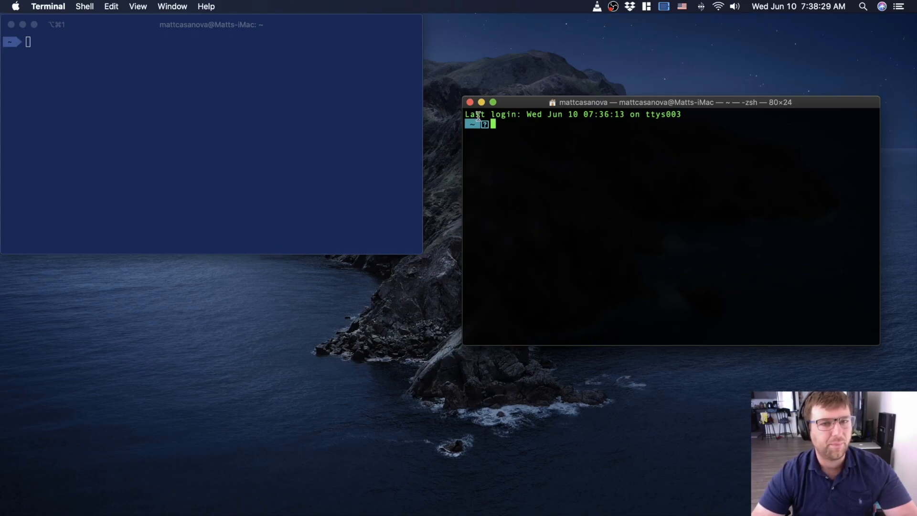
{"action": "mouse_move", "coordinate": [47, 52]}
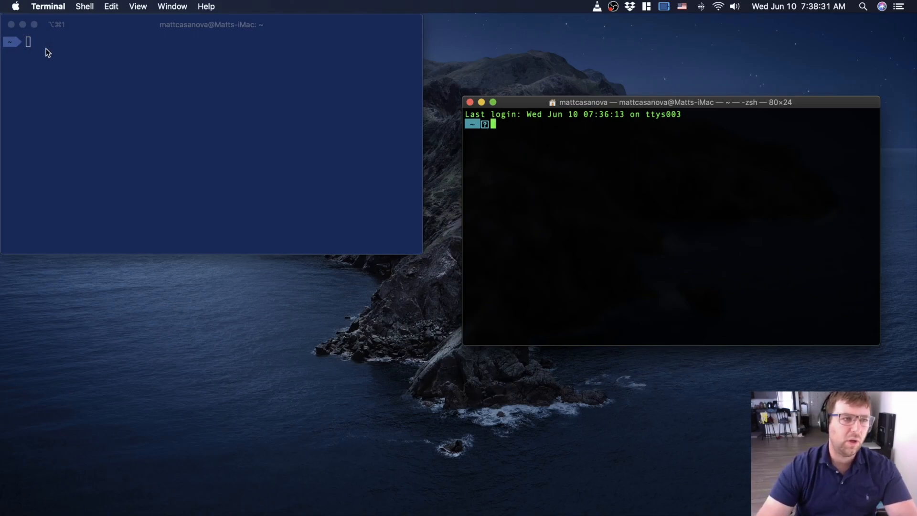
{"action": "type", "text": "git"}
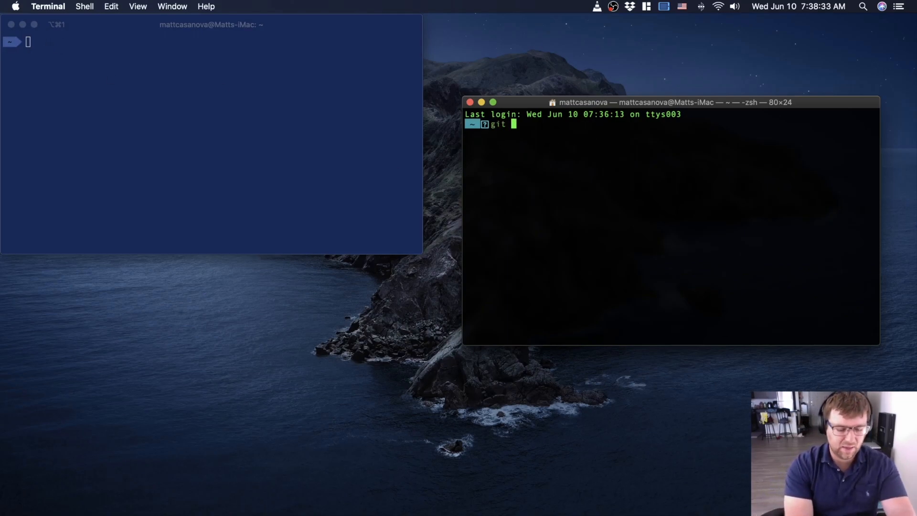
{"action": "type", "text": "--version"}
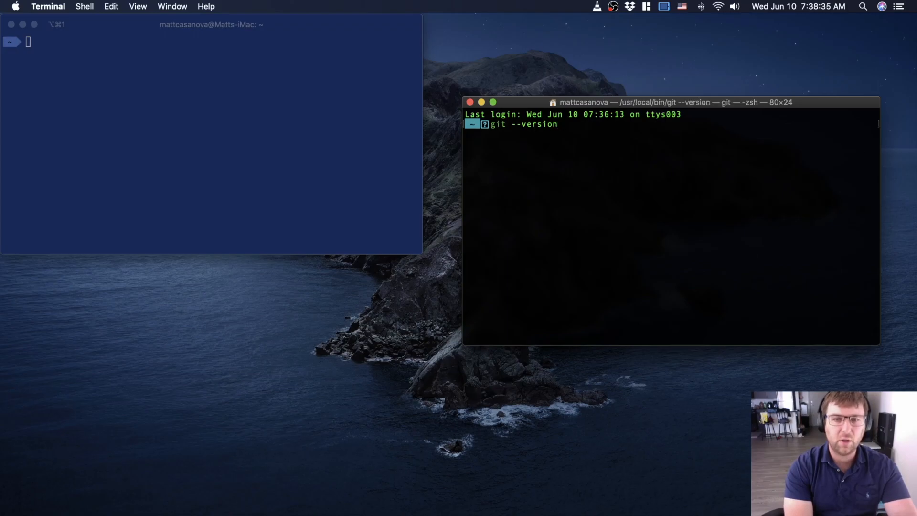
{"action": "key", "text": "Return"}
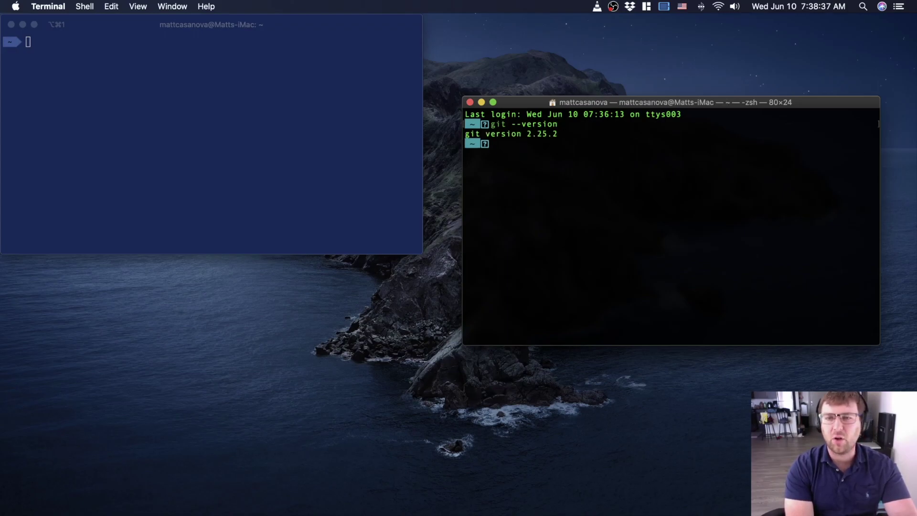
{"action": "mouse_move", "coordinate": [533, 144]}
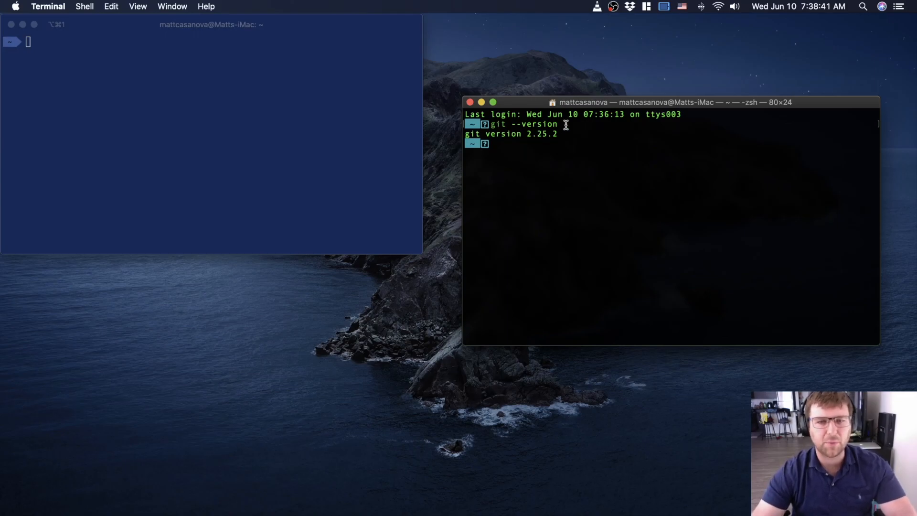
{"action": "mouse_move", "coordinate": [468, 134]}
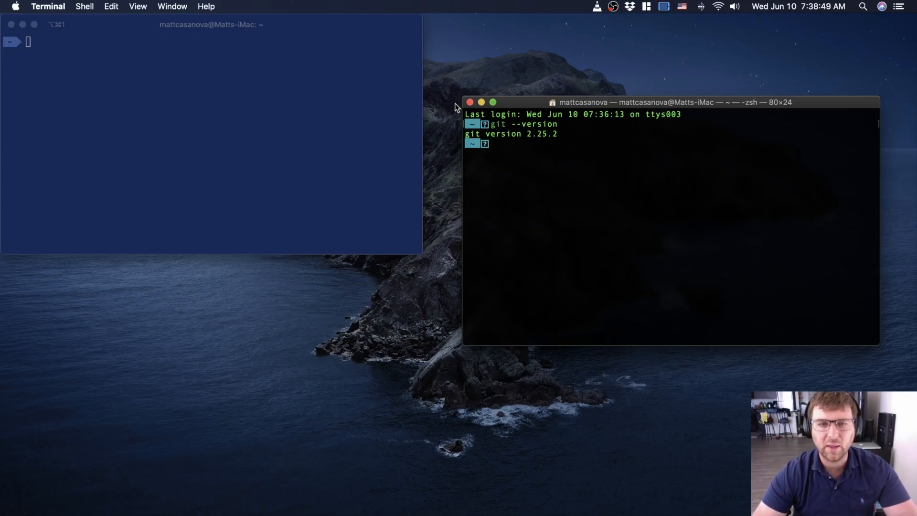
{"action": "mouse_move", "coordinate": [470, 102]}
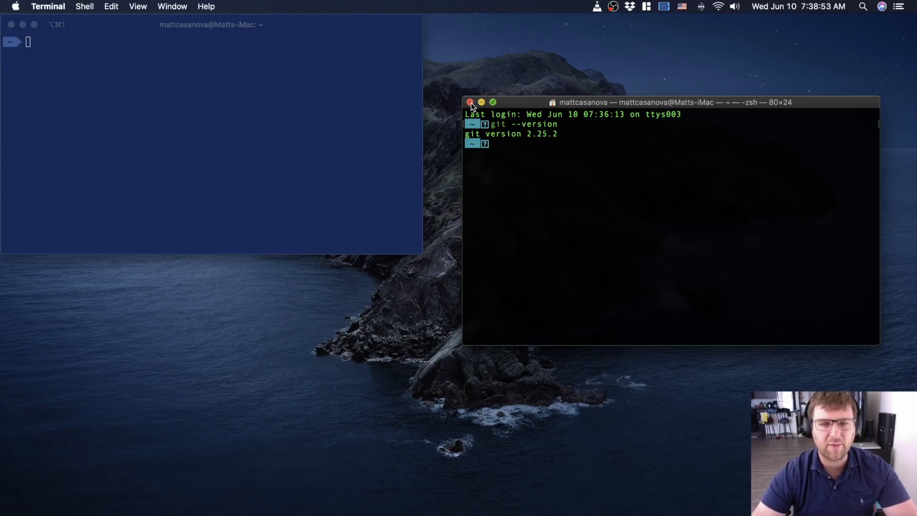
Close Terminal and, in iTerm2, change to the home folder, then into Desktop
{"action": "left_click", "coordinate": [471, 102]}
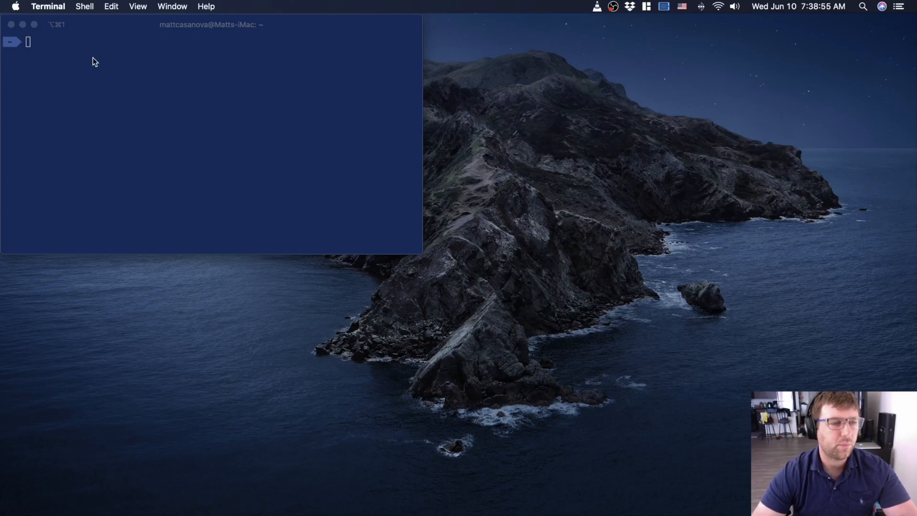
{"action": "mouse_move", "coordinate": [45, 125]}
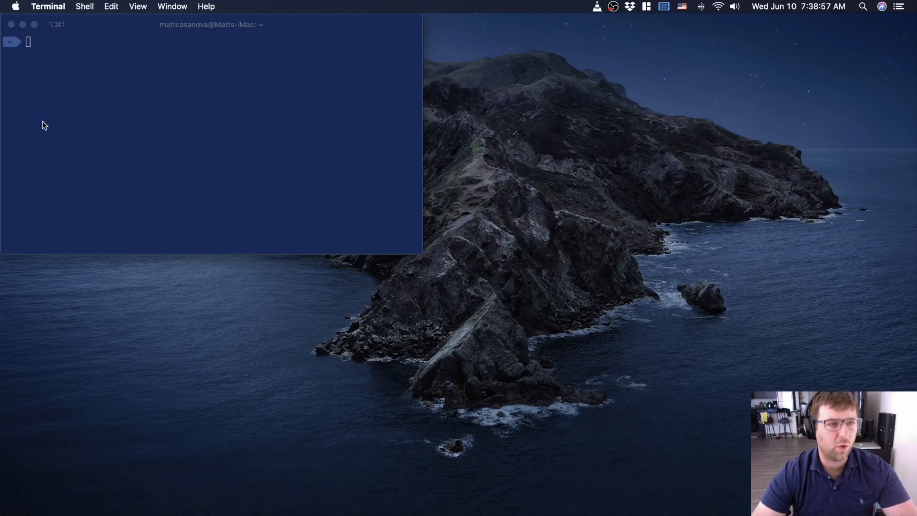
{"action": "mouse_move", "coordinate": [86, 145]}
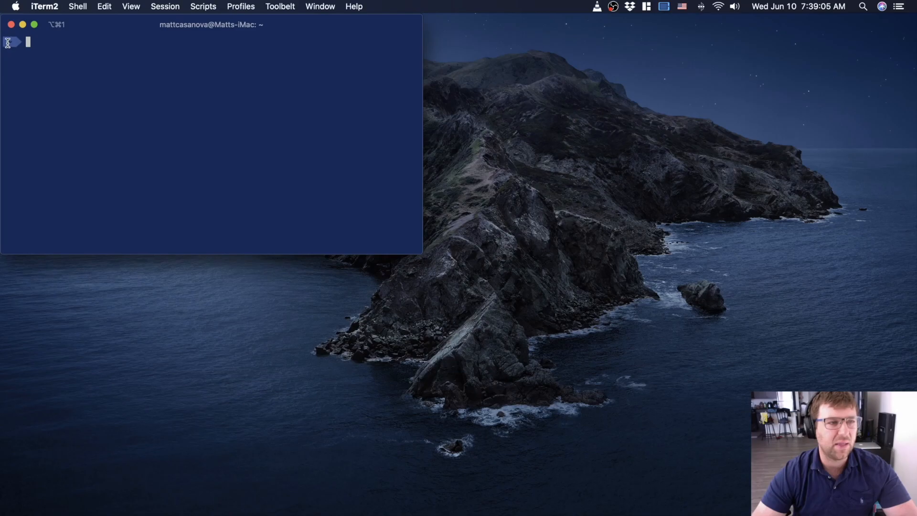
{"action": "mouse_move", "coordinate": [245, 92]}
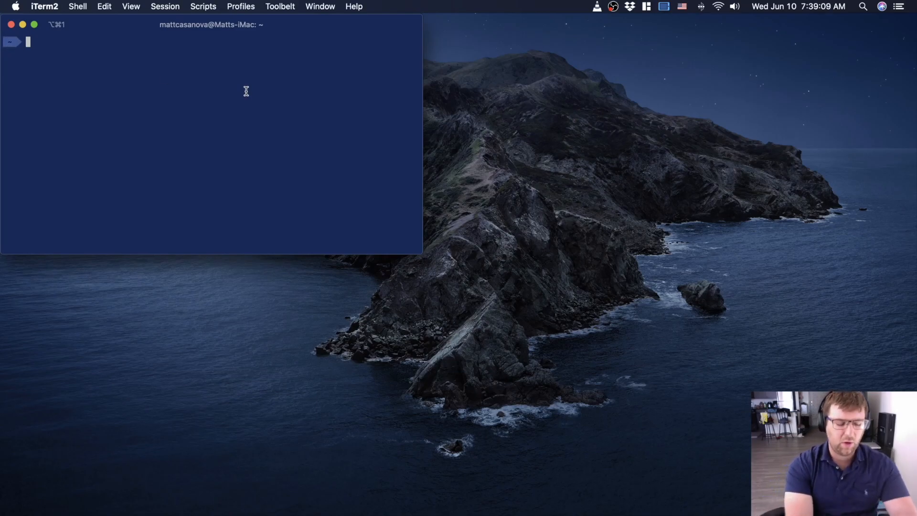
{"action": "type", "text": "cd"}
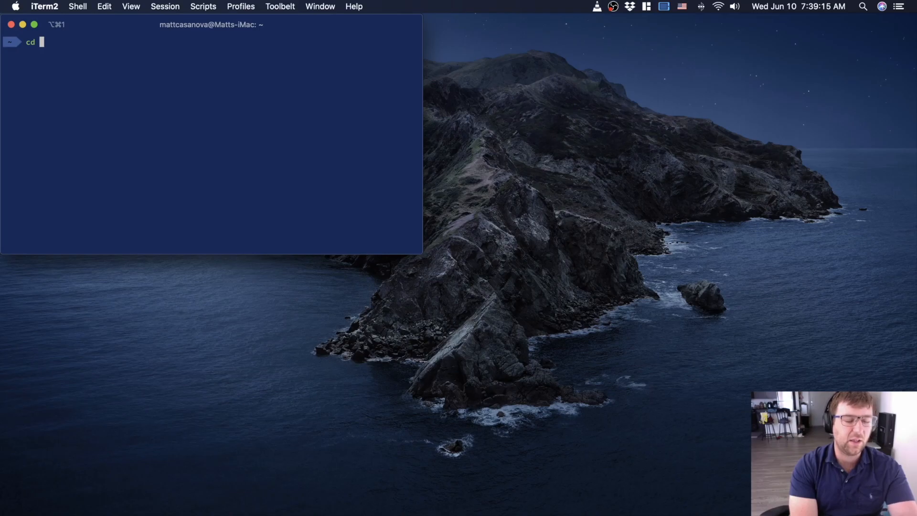
{"action": "type", "text": "~"}
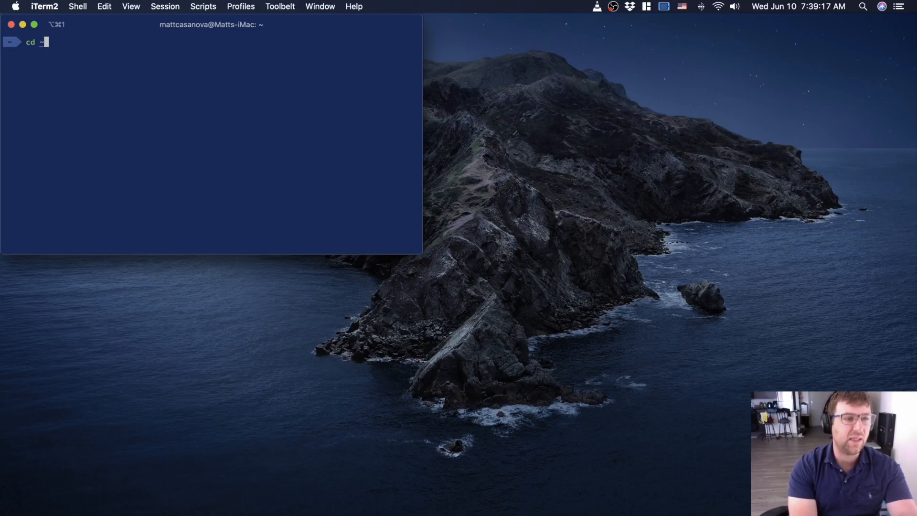
{"action": "key", "text": "Return"}
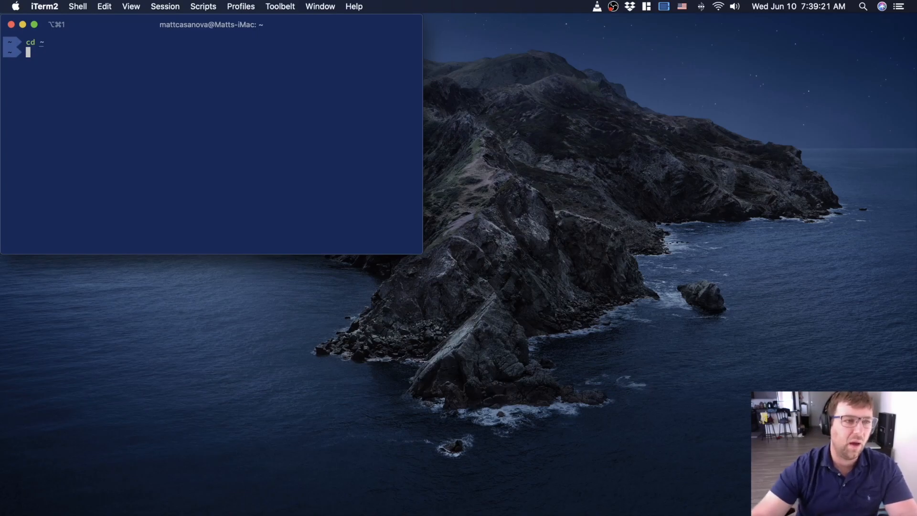
{"action": "mouse_move", "coordinate": [725, 87]}
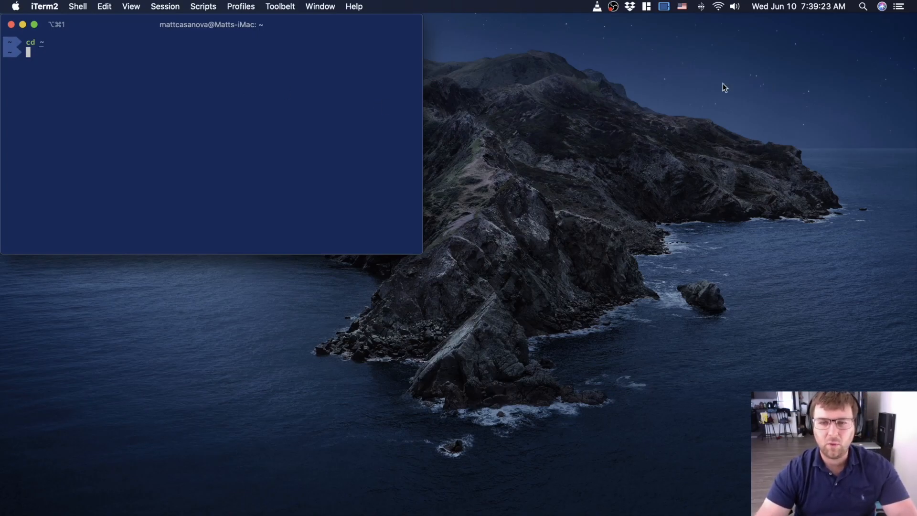
{"action": "mouse_move", "coordinate": [487, 96]}
{"action": "type", "text": "cd"}
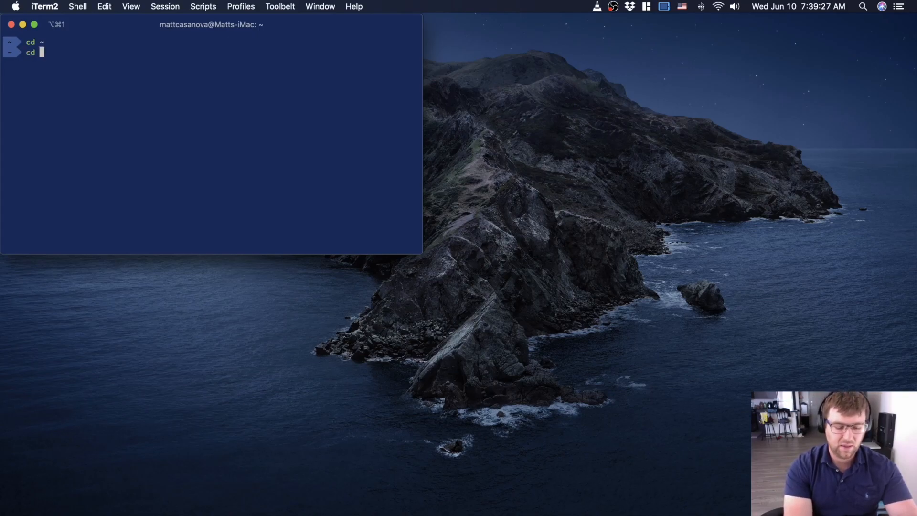
{"action": "type", "text": "/D"}
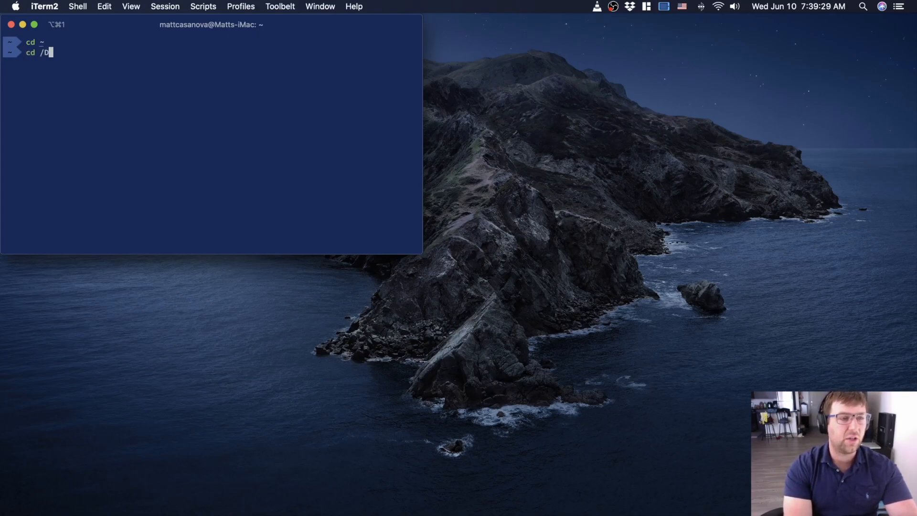
{"action": "key", "text": "backspace"}
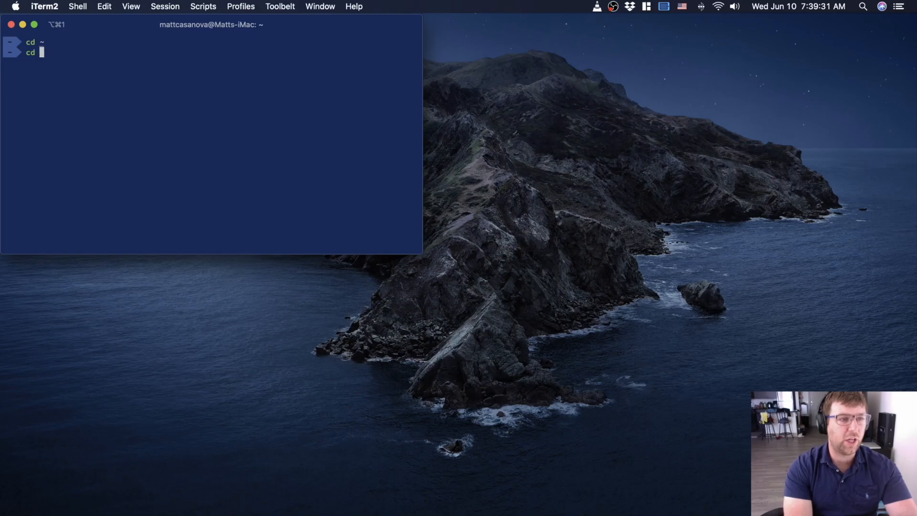
{"action": "type", "text": "Desktop/"}
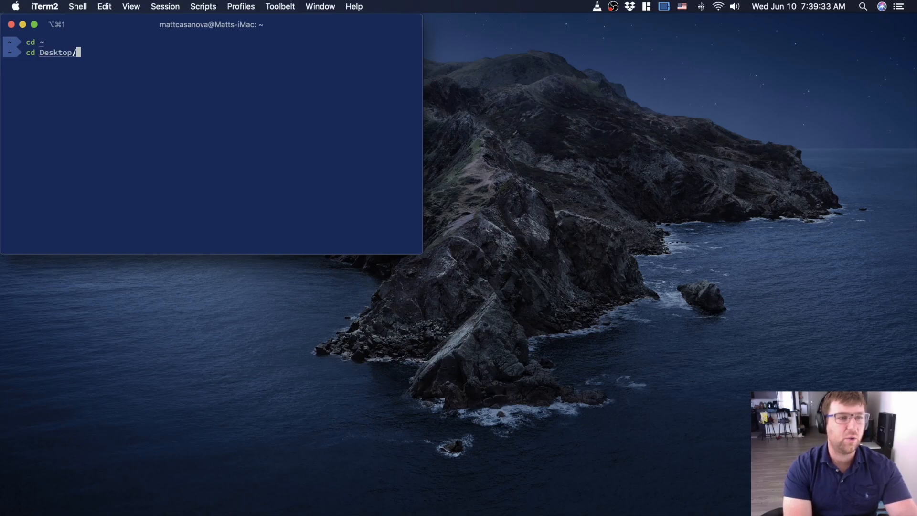
{"action": "key", "text": "Return"}
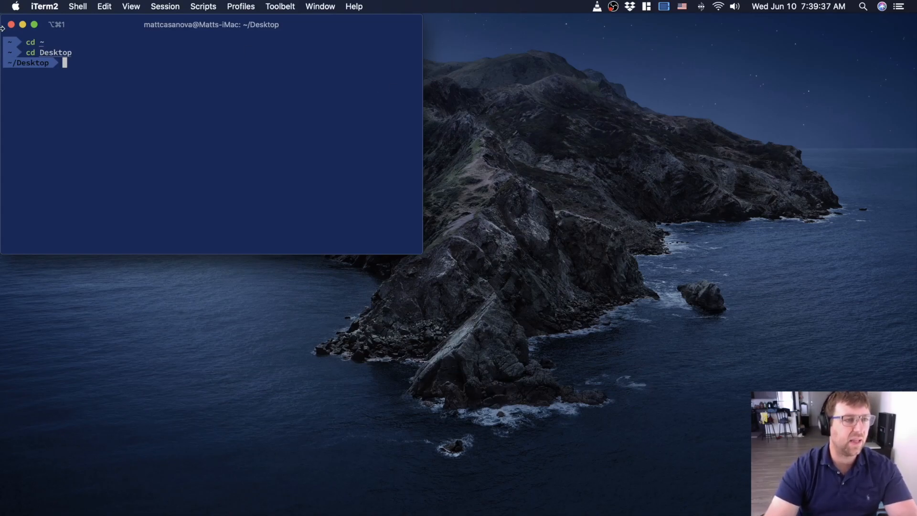
{"action": "mouse_move", "coordinate": [722, 94]}
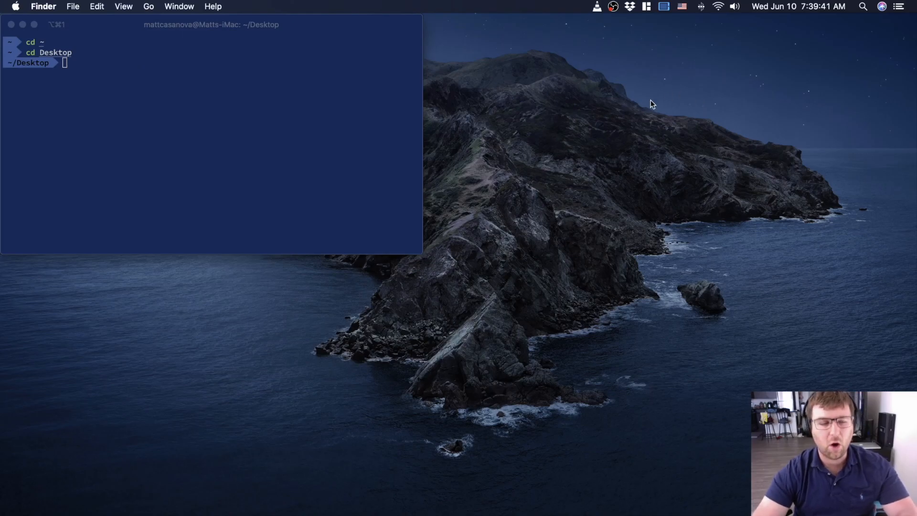
Create a gitPractice folder on the desktop and open it in Finder
{"action": "right_click", "coordinate": [652, 82]}
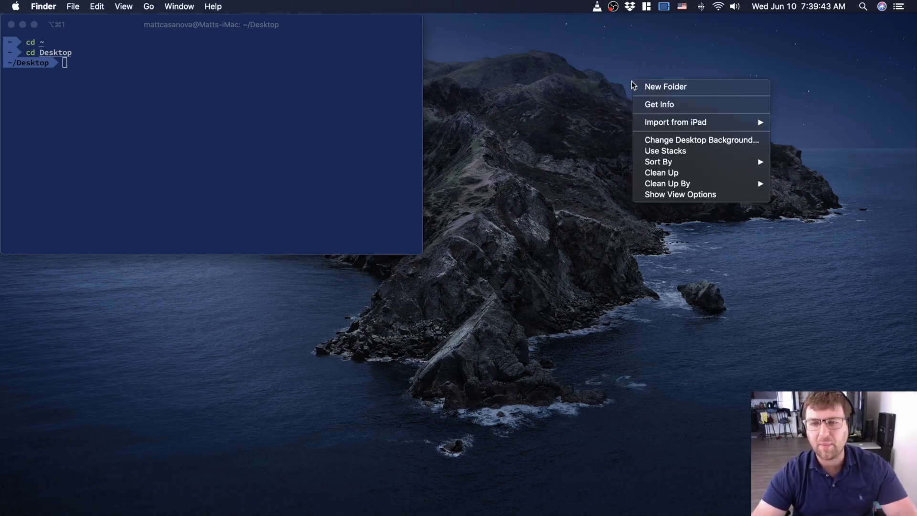
{"action": "left_click", "coordinate": [665, 87]}
{"action": "type", "text": "gitPractice"}
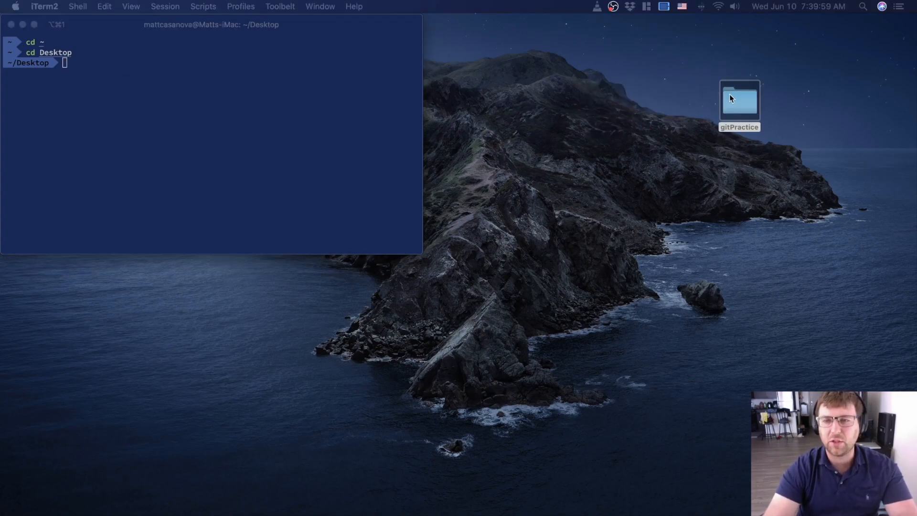
{"action": "right_click", "coordinate": [738, 104]}
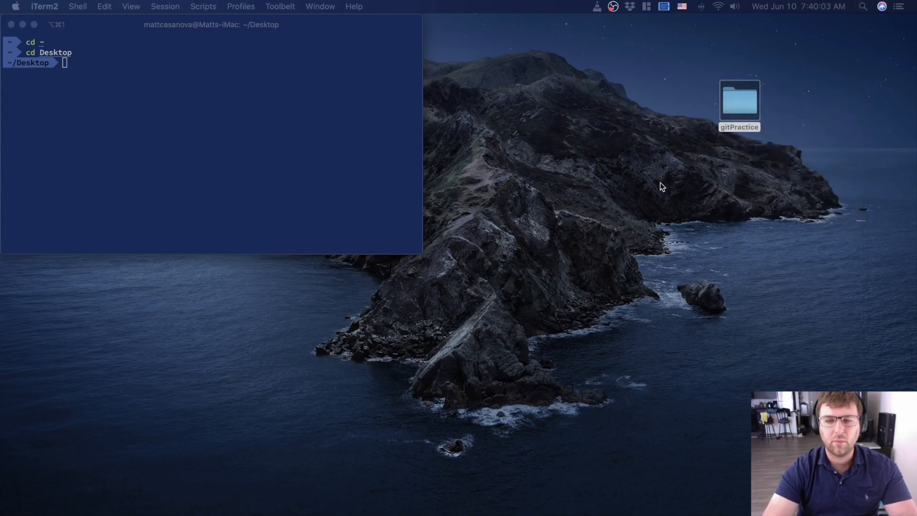
{"action": "double_click", "coordinate": [739, 101]}
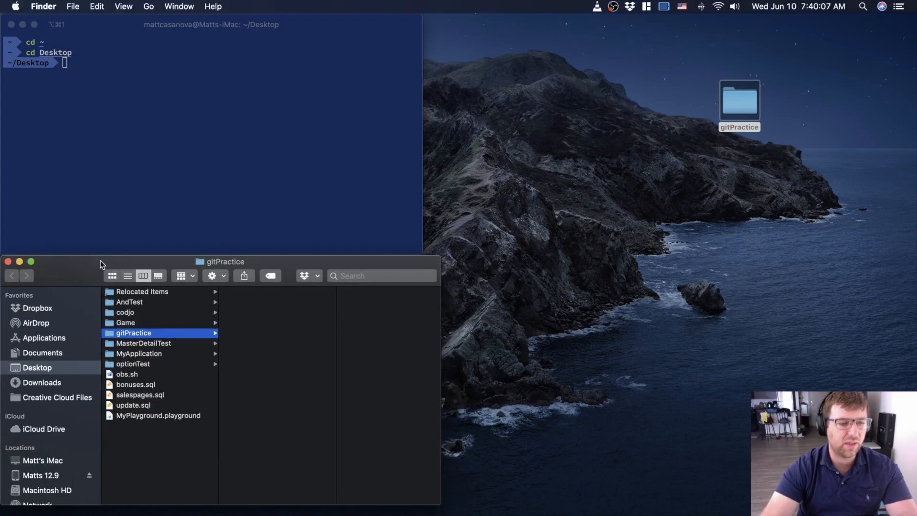
{"action": "mouse_move", "coordinate": [131, 252]}
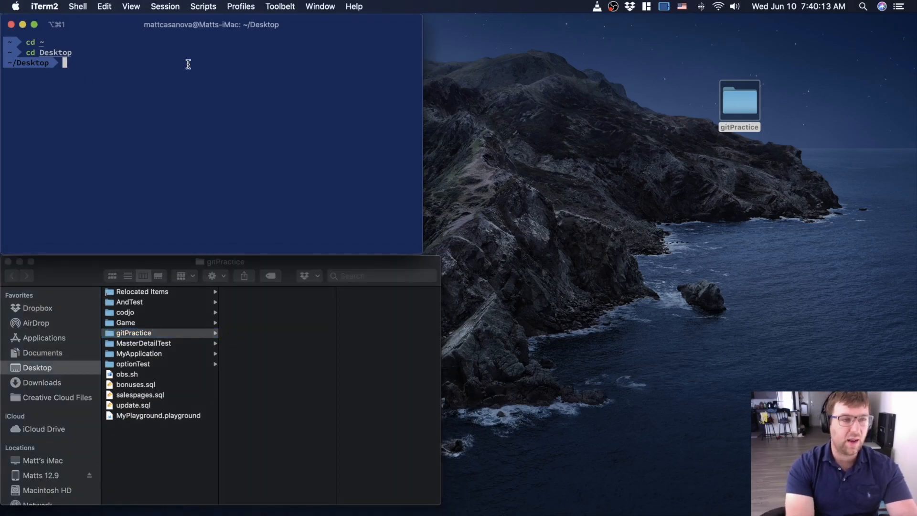
Change the iTerm2 shell into Desktop/gitPractice with cd
{"action": "type", "text": "cd g"}
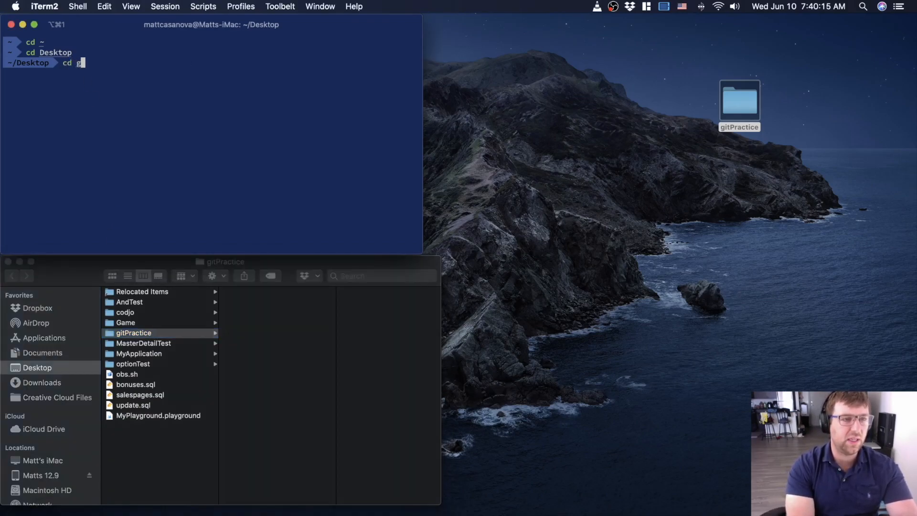
{"action": "key", "text": "Return"}
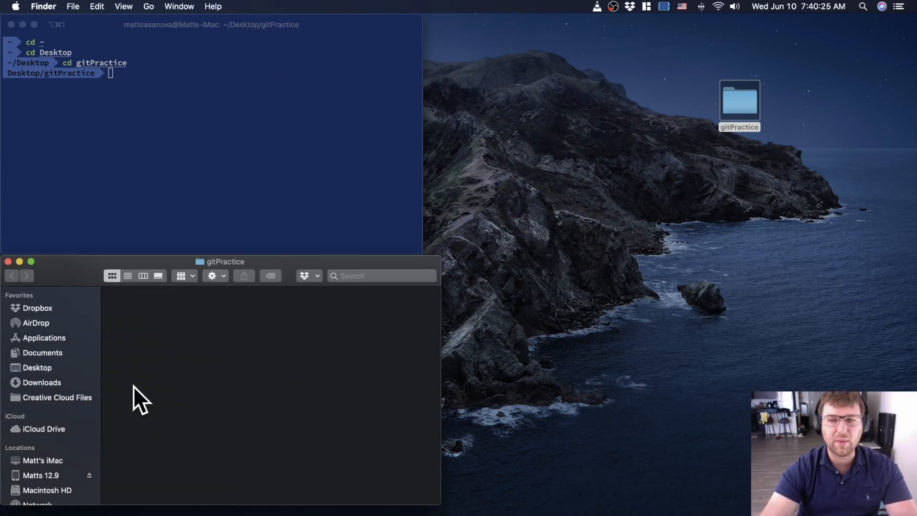
{"action": "mouse_move", "coordinate": [212, 325]}
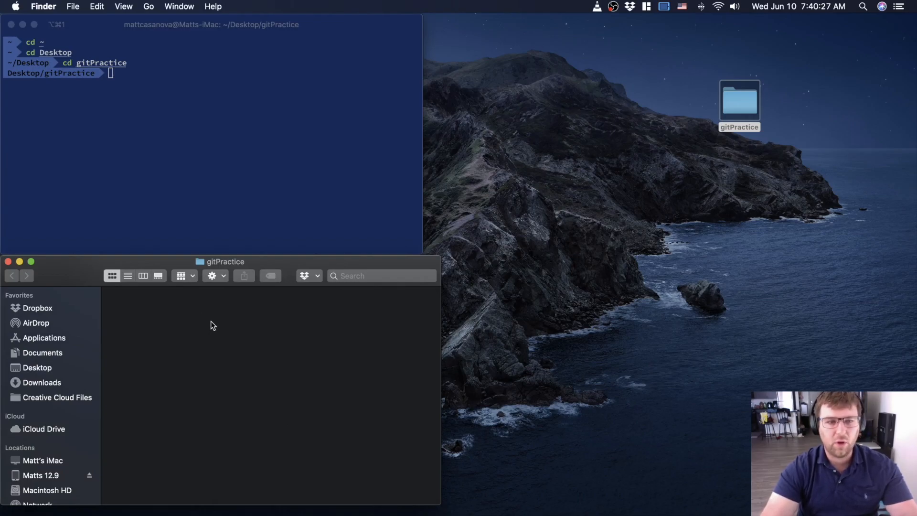
{"action": "mouse_move", "coordinate": [123, 135]}
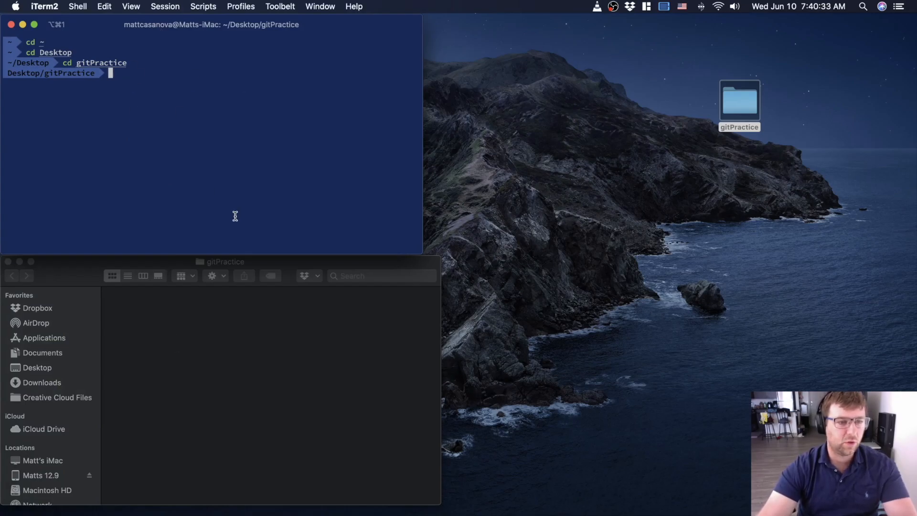
{"action": "mouse_move", "coordinate": [170, 88]}
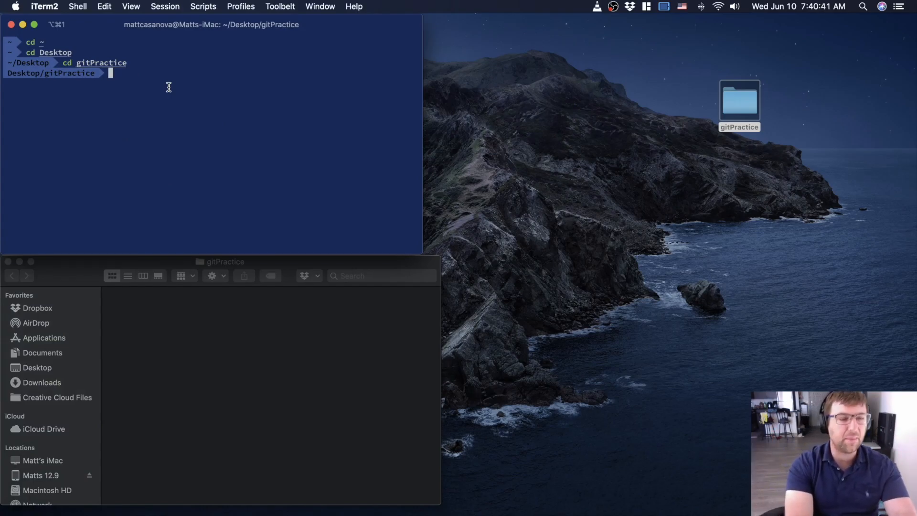
Run git init in gitPractice, creating .git with the master branch in the prompt
{"action": "key", "text": "Return"}
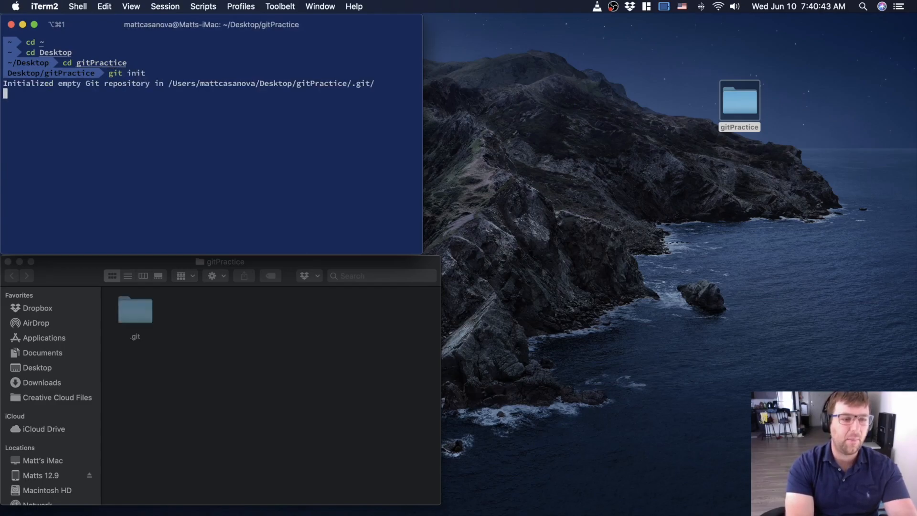
{"action": "key", "text": "Return"}
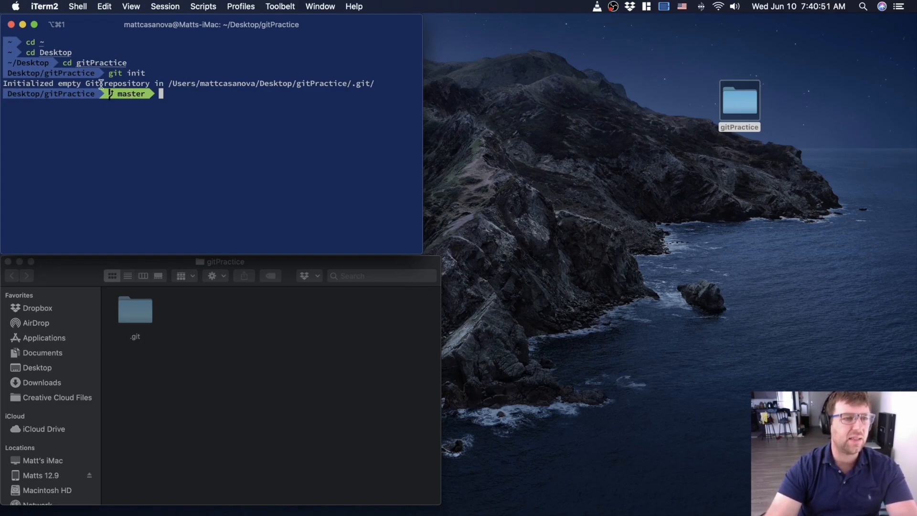
{"action": "mouse_move", "coordinate": [374, 83]}
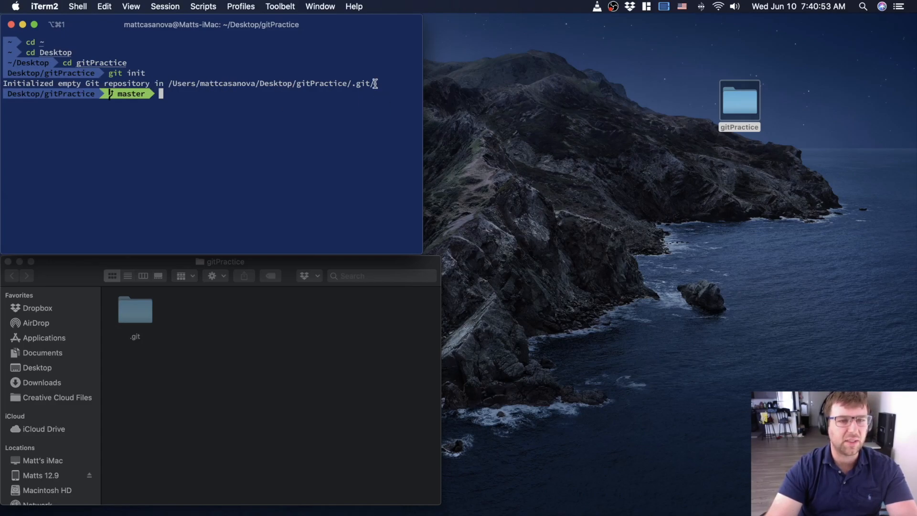
{"action": "mouse_move", "coordinate": [122, 263]}
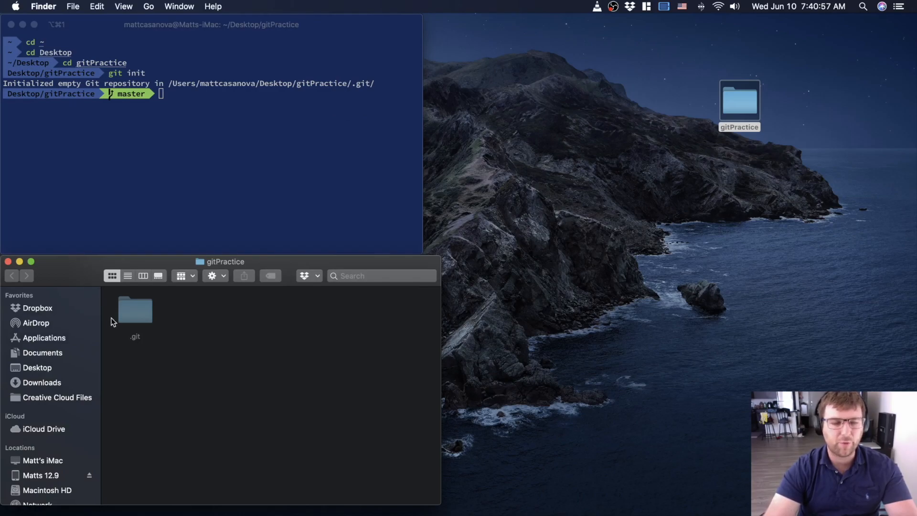
{"action": "mouse_move", "coordinate": [178, 310]}
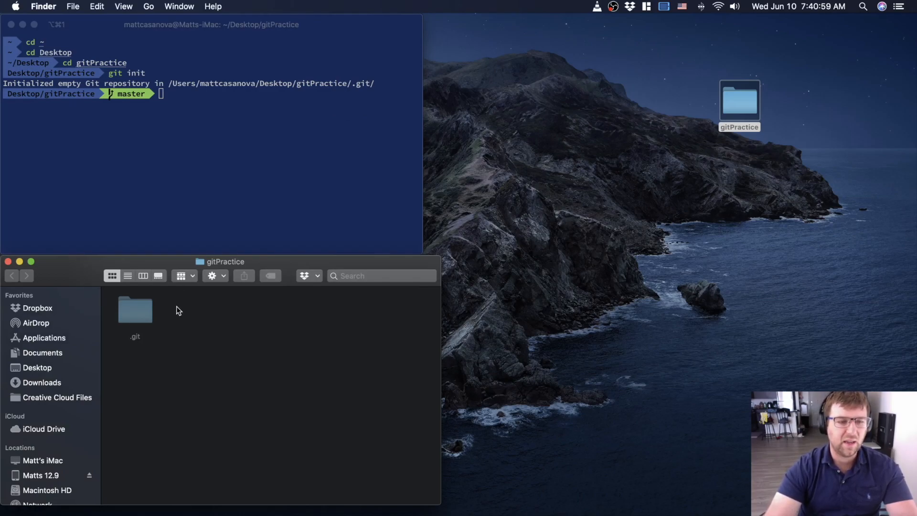
{"action": "mouse_move", "coordinate": [133, 344]}
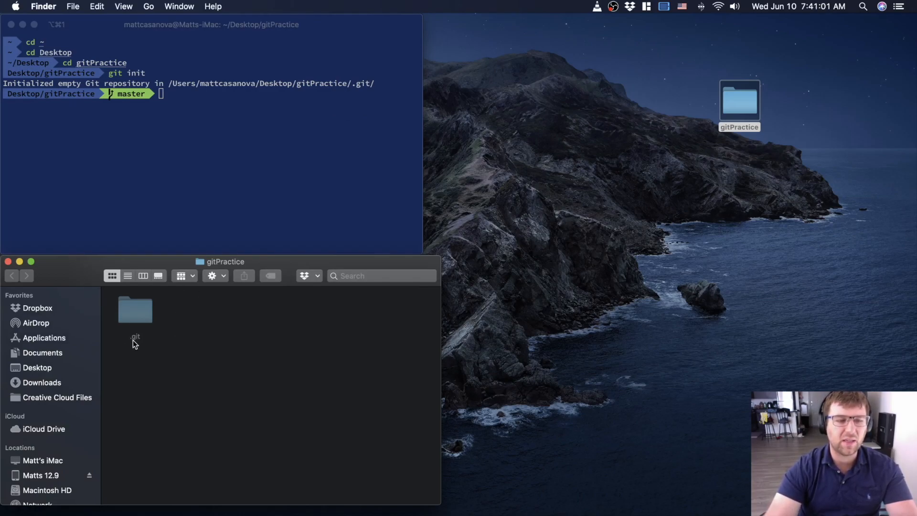
{"action": "mouse_move", "coordinate": [128, 344]}
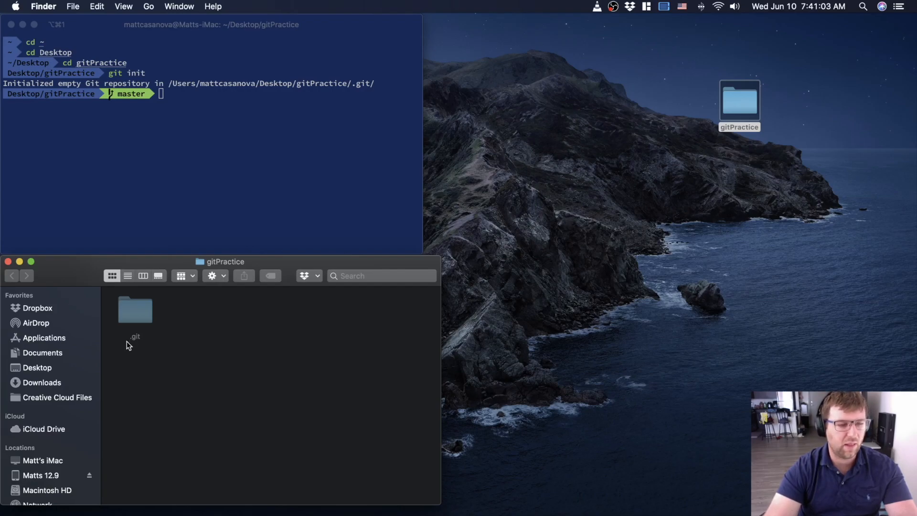
{"action": "mouse_move", "coordinate": [155, 325]}
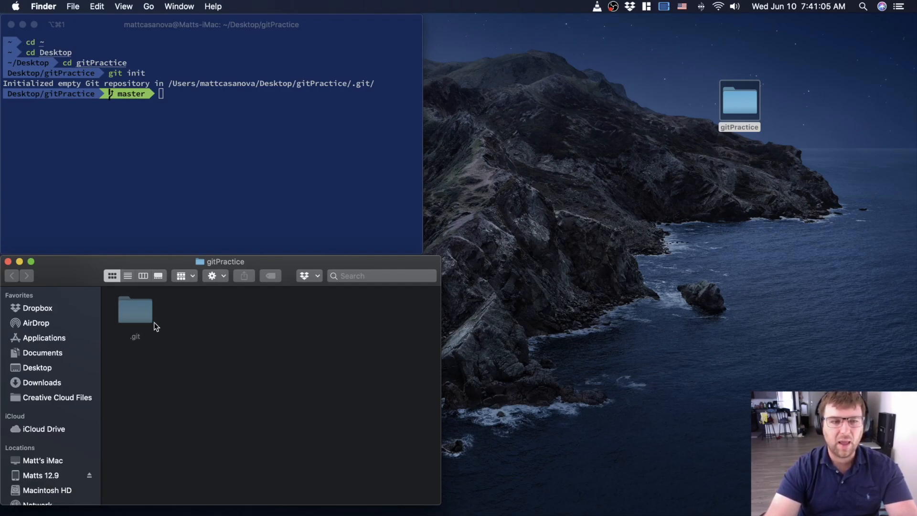
{"action": "mouse_move", "coordinate": [85, 271]}
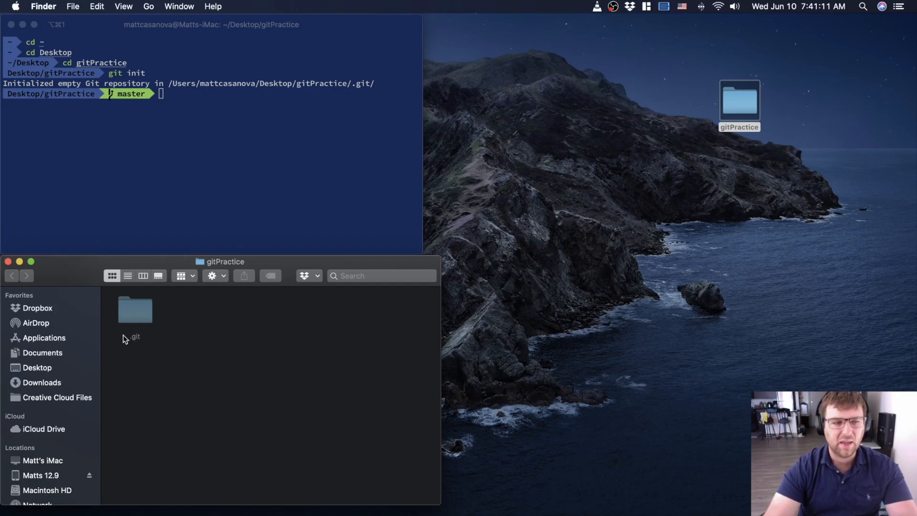
{"action": "mouse_move", "coordinate": [127, 344]}
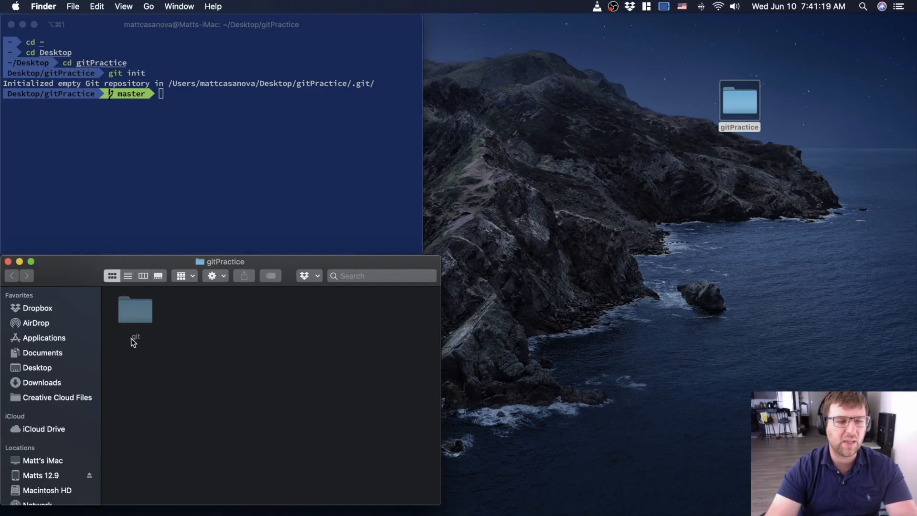
{"action": "mouse_move", "coordinate": [145, 341]}
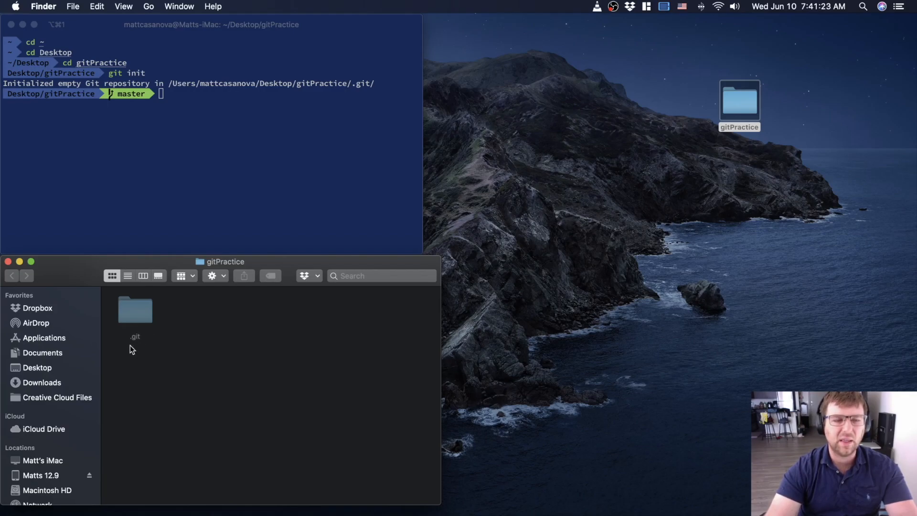
{"action": "mouse_move", "coordinate": [136, 327]}
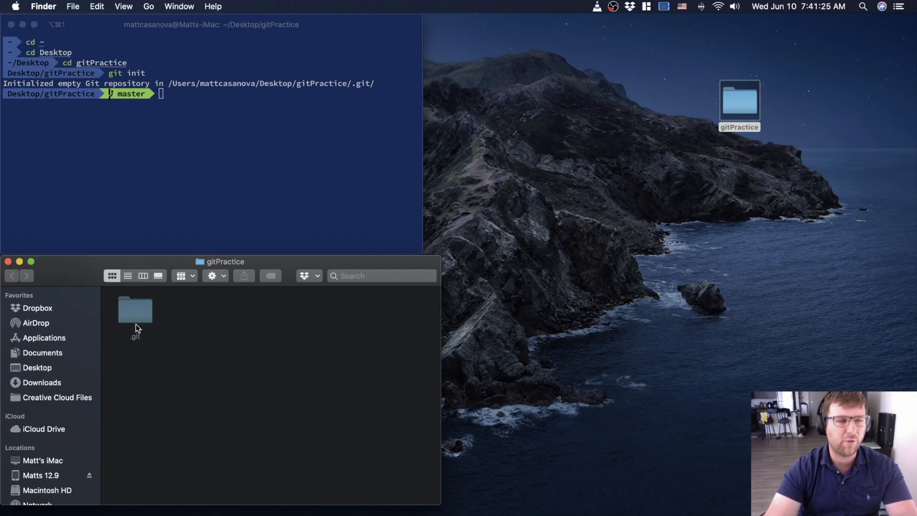
{"action": "mouse_move", "coordinate": [130, 320]}
{"action": "type", "text": "ls"}
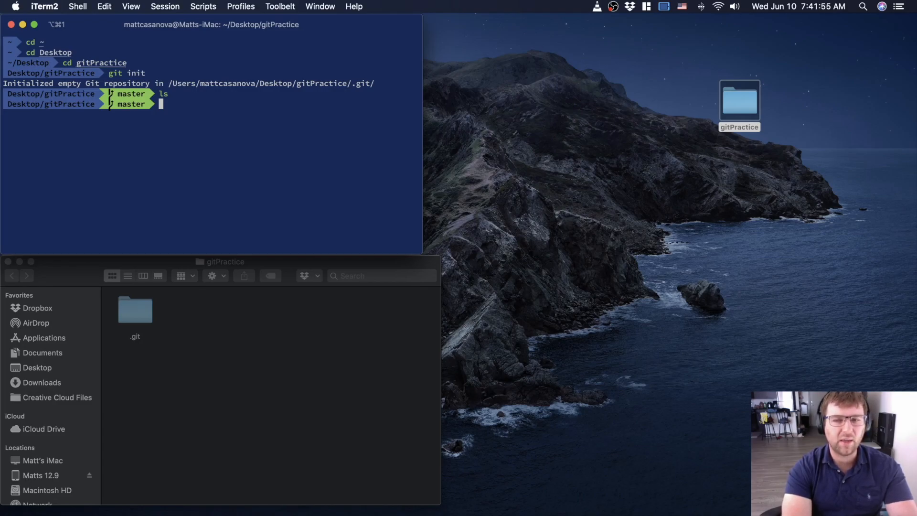
Run ls -la in gitPractice to list the hidden .git directory
{"action": "type", "text": "la"}
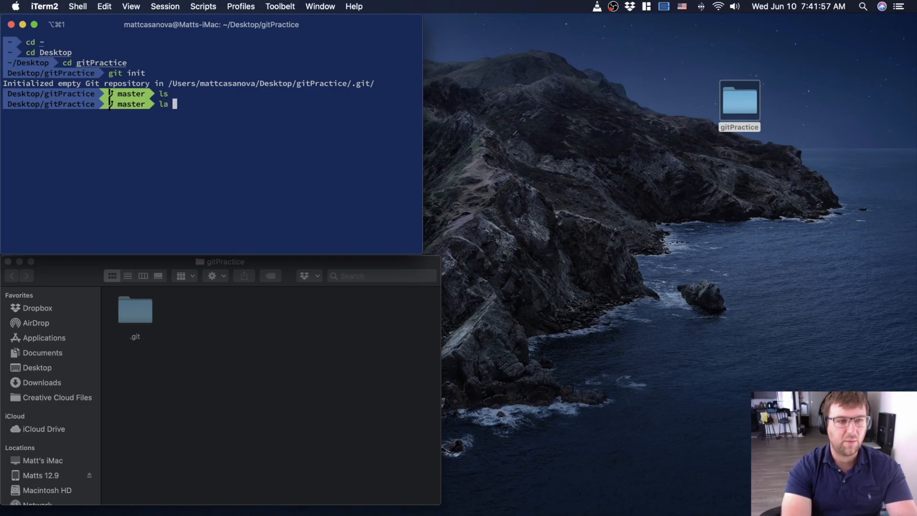
{"action": "type", "text": "ls -"}
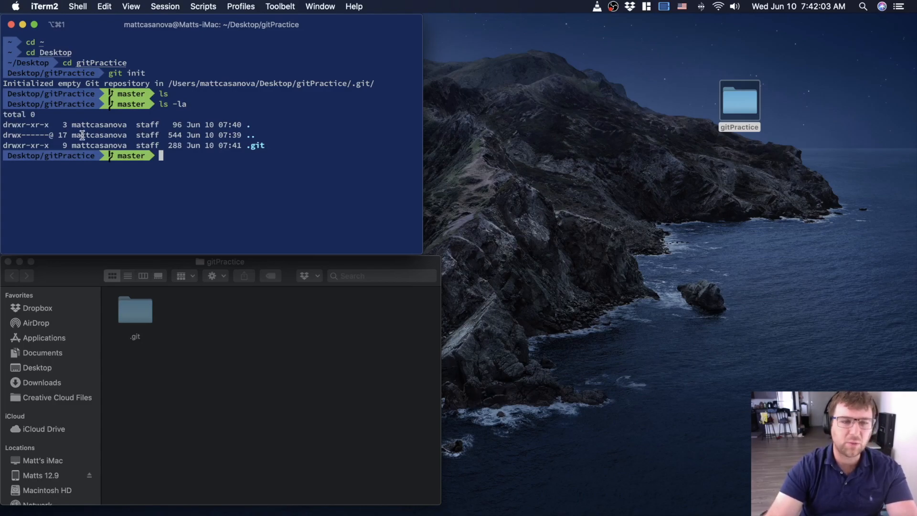
{"action": "mouse_move", "coordinate": [201, 149]}
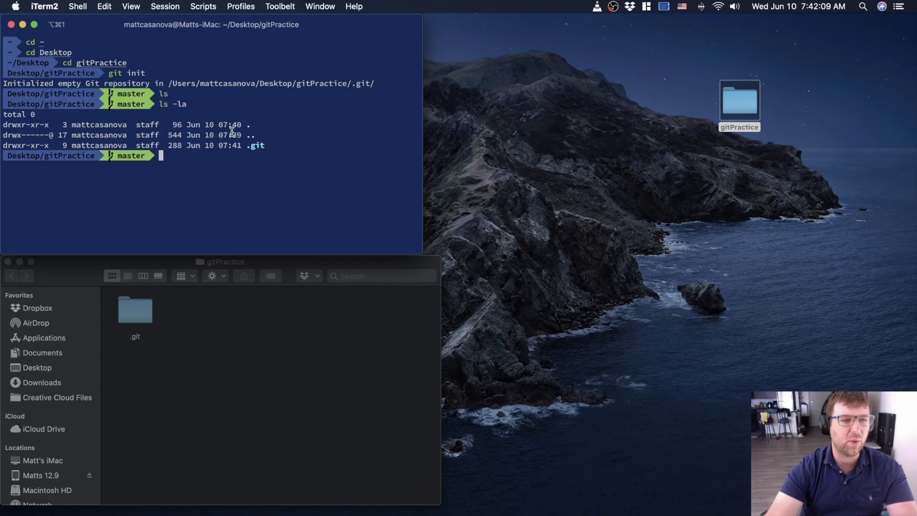
{"action": "mouse_move", "coordinate": [249, 145]}
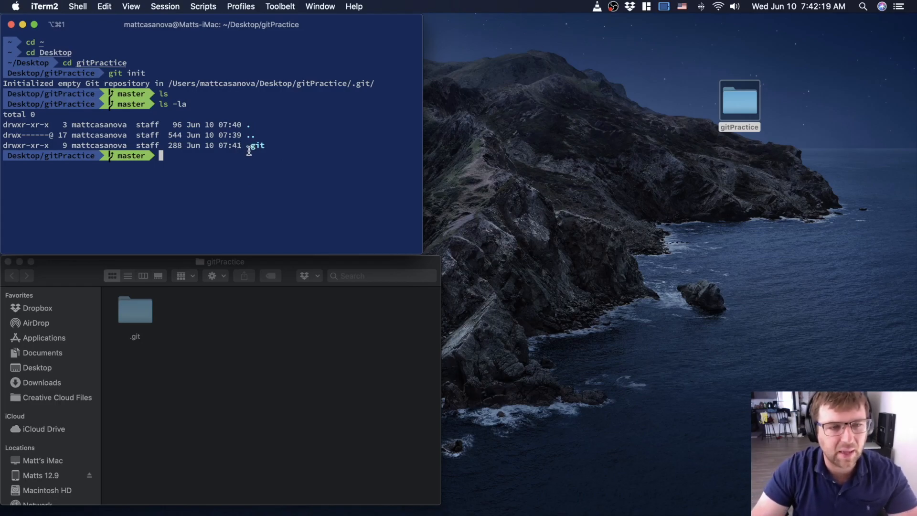
{"action": "mouse_move", "coordinate": [287, 418]}
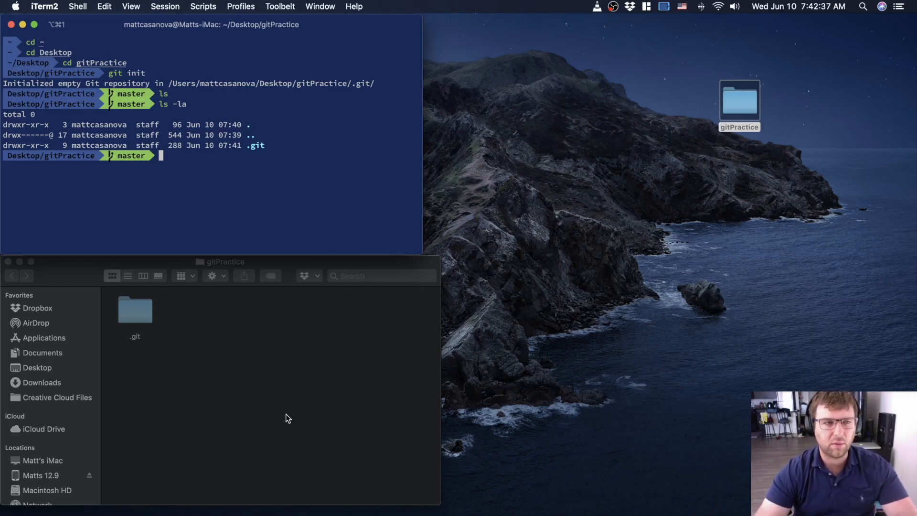
{"action": "mouse_move", "coordinate": [215, 344]}
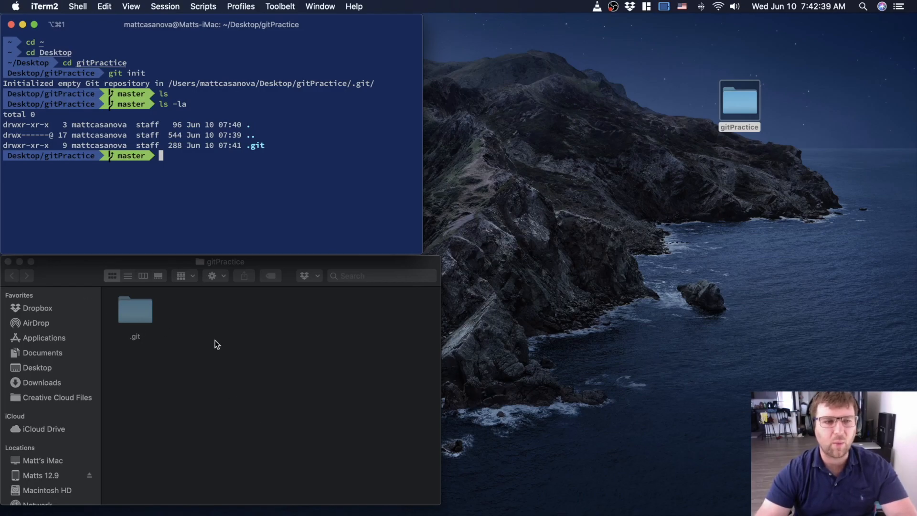
Move the .git folder in gitPractice to the Trash and clear the terminal
{"action": "left_click", "coordinate": [216, 344]}
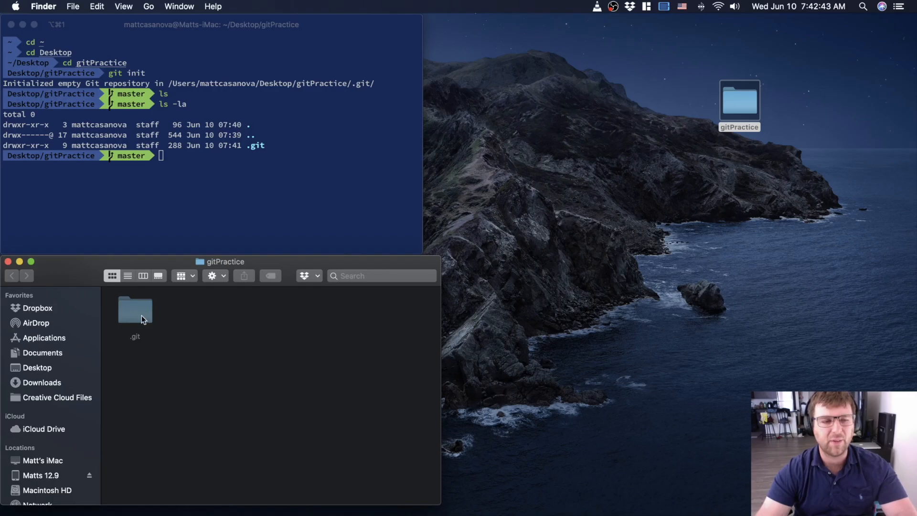
{"action": "mouse_move", "coordinate": [197, 191]}
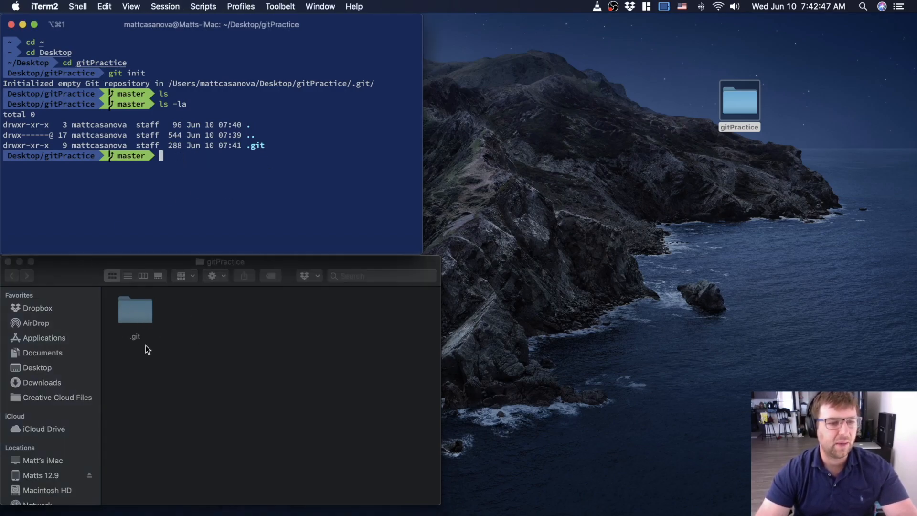
{"action": "mouse_move", "coordinate": [196, 352]}
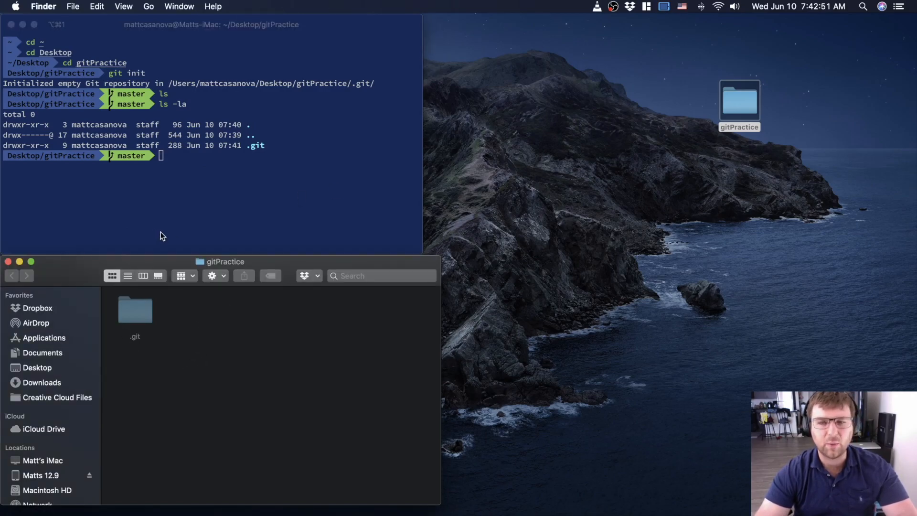
{"action": "mouse_move", "coordinate": [135, 315]}
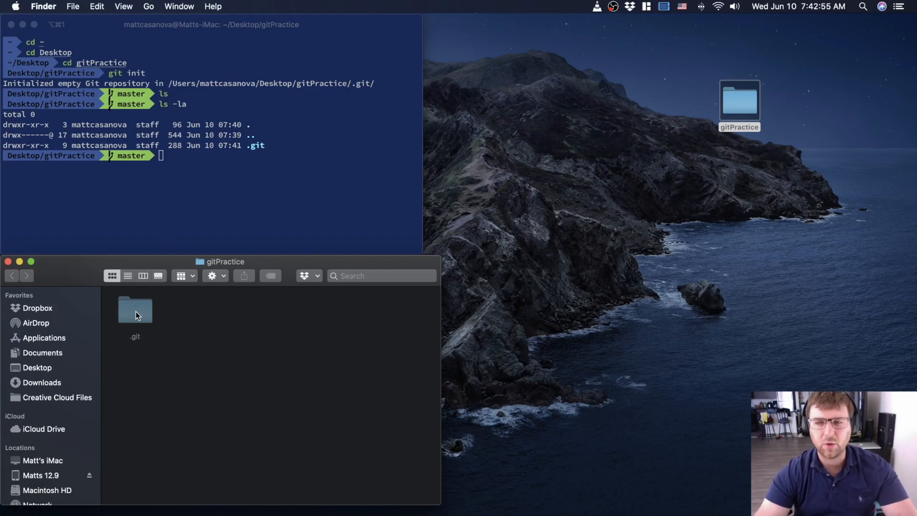
{"action": "right_click", "coordinate": [135, 310]}
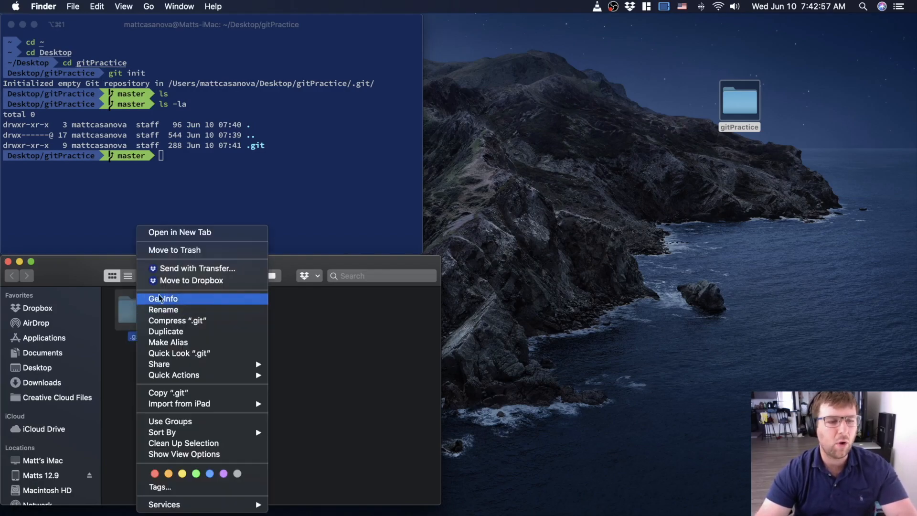
{"action": "mouse_move", "coordinate": [198, 268]}
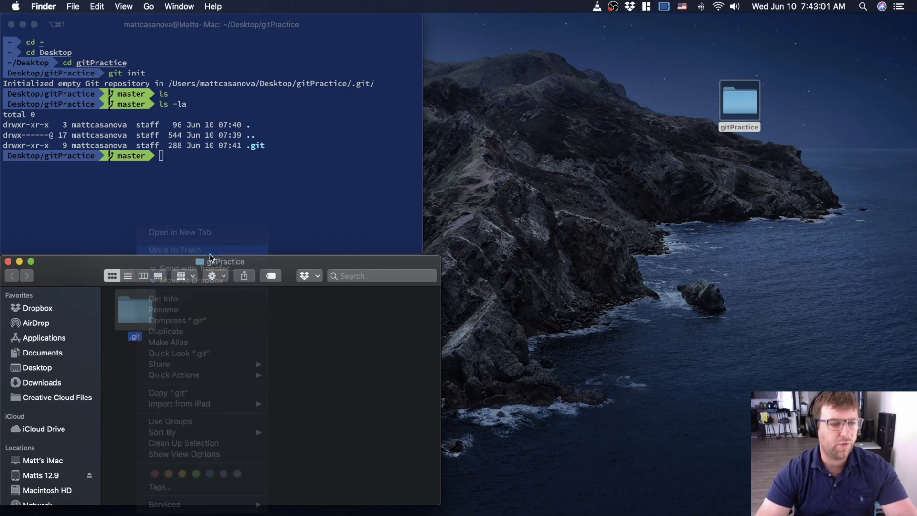
{"action": "left_click", "coordinate": [234, 182]}
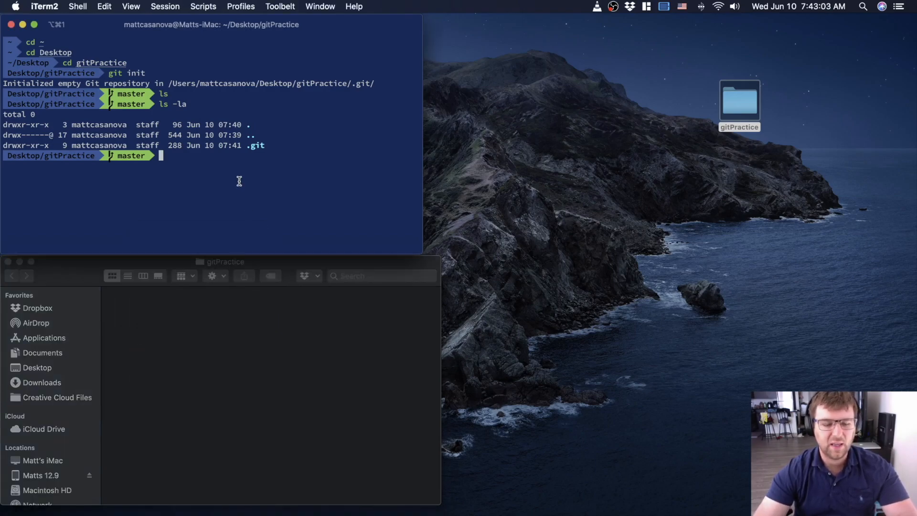
{"action": "key", "text": "Return"}
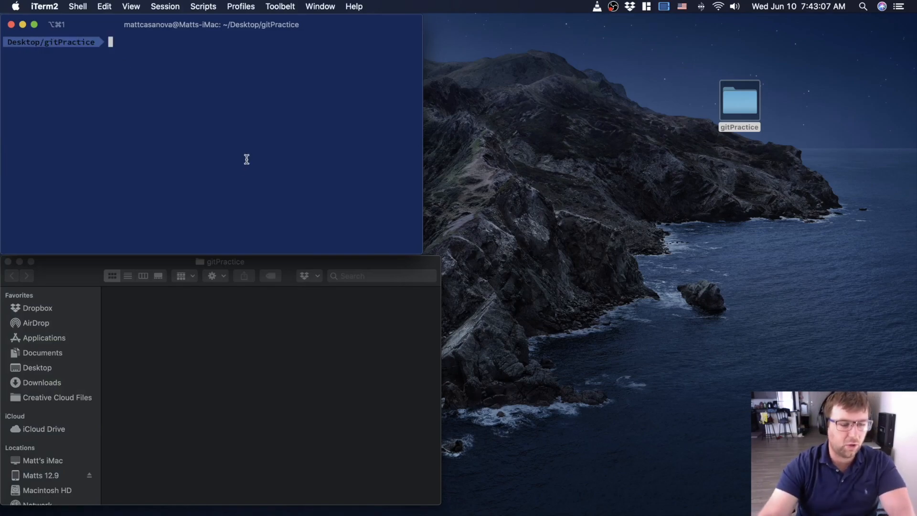
{"action": "mouse_move", "coordinate": [76, 56]}
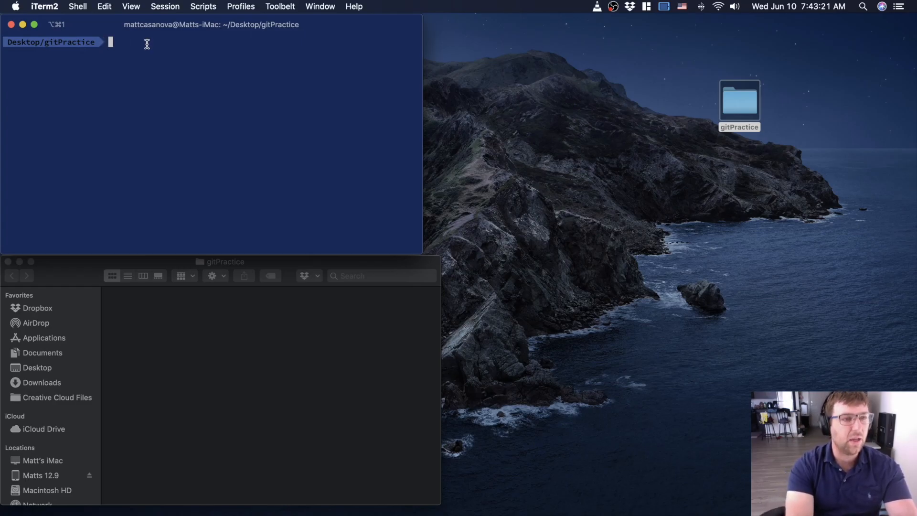
Re-run git init in gitPractice to recreate the .git folder
{"action": "type", "text": "git init"}
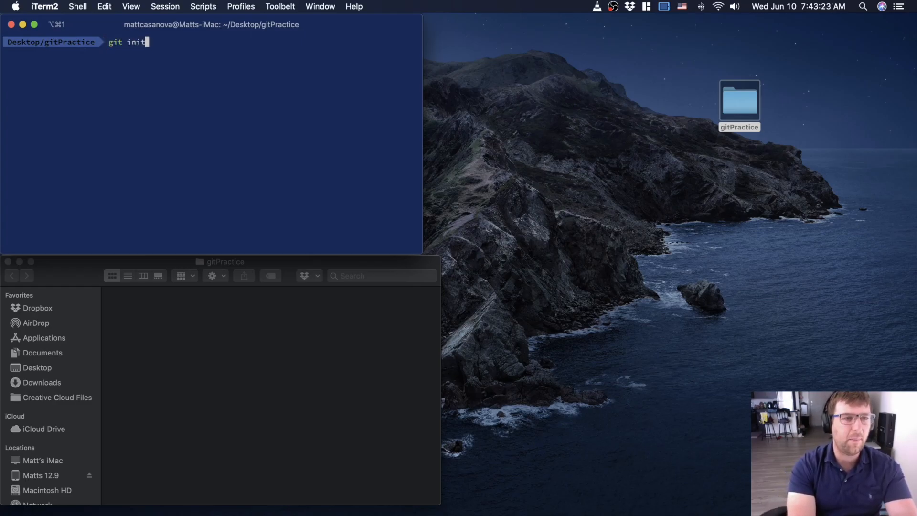
{"action": "key", "text": "Return"}
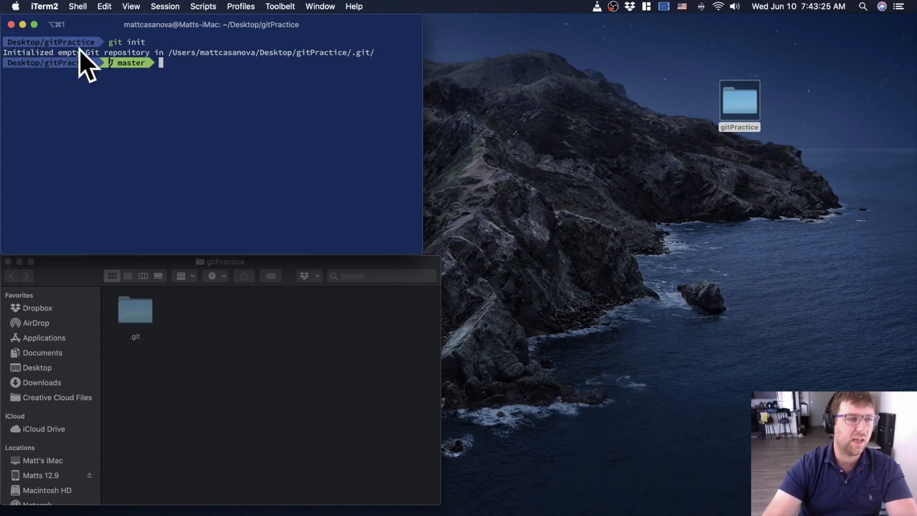
{"action": "mouse_move", "coordinate": [134, 63]}
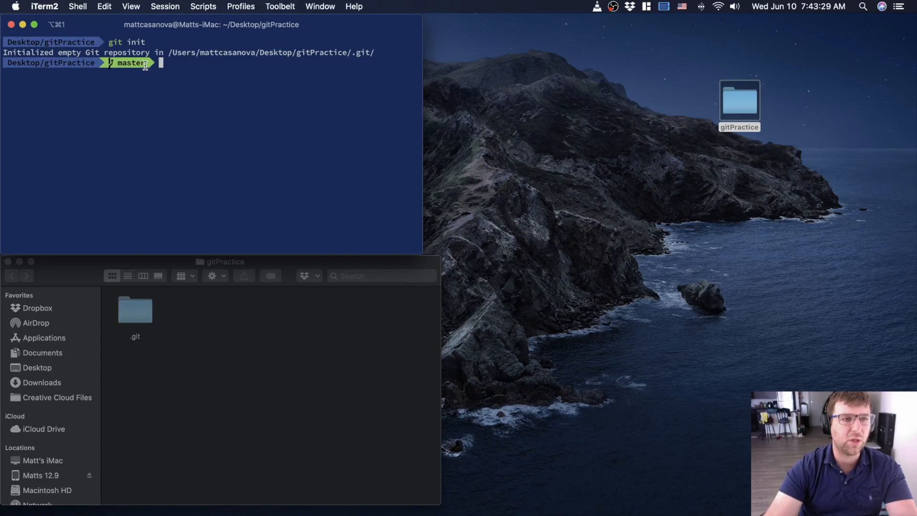
{"action": "mouse_move", "coordinate": [148, 374]}
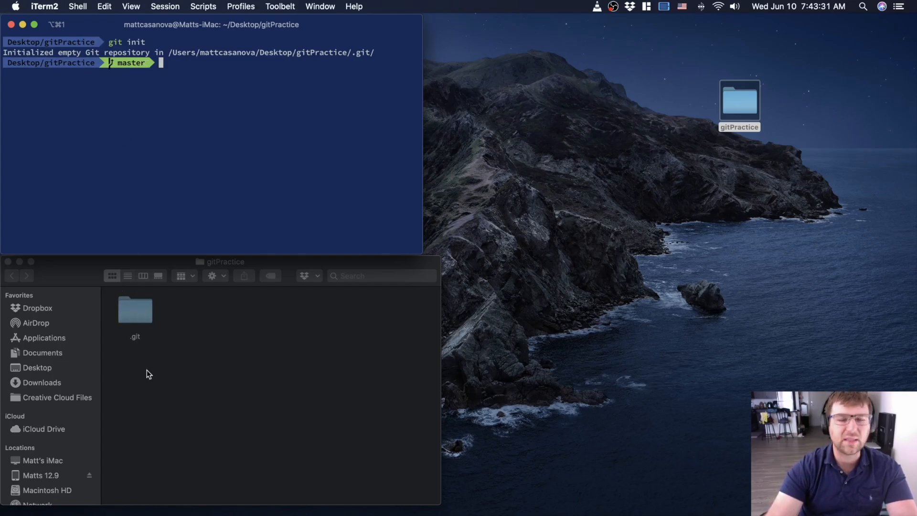
{"action": "mouse_move", "coordinate": [129, 303]}
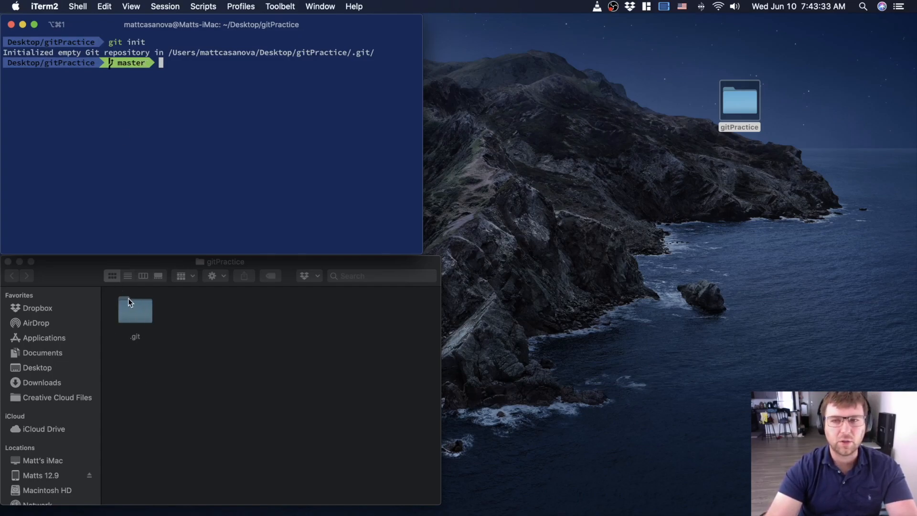
{"action": "mouse_move", "coordinate": [167, 170]}
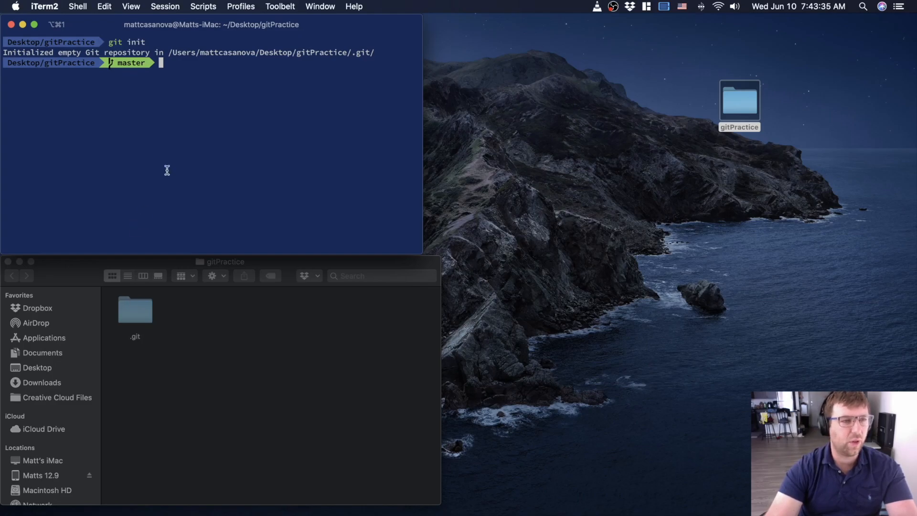